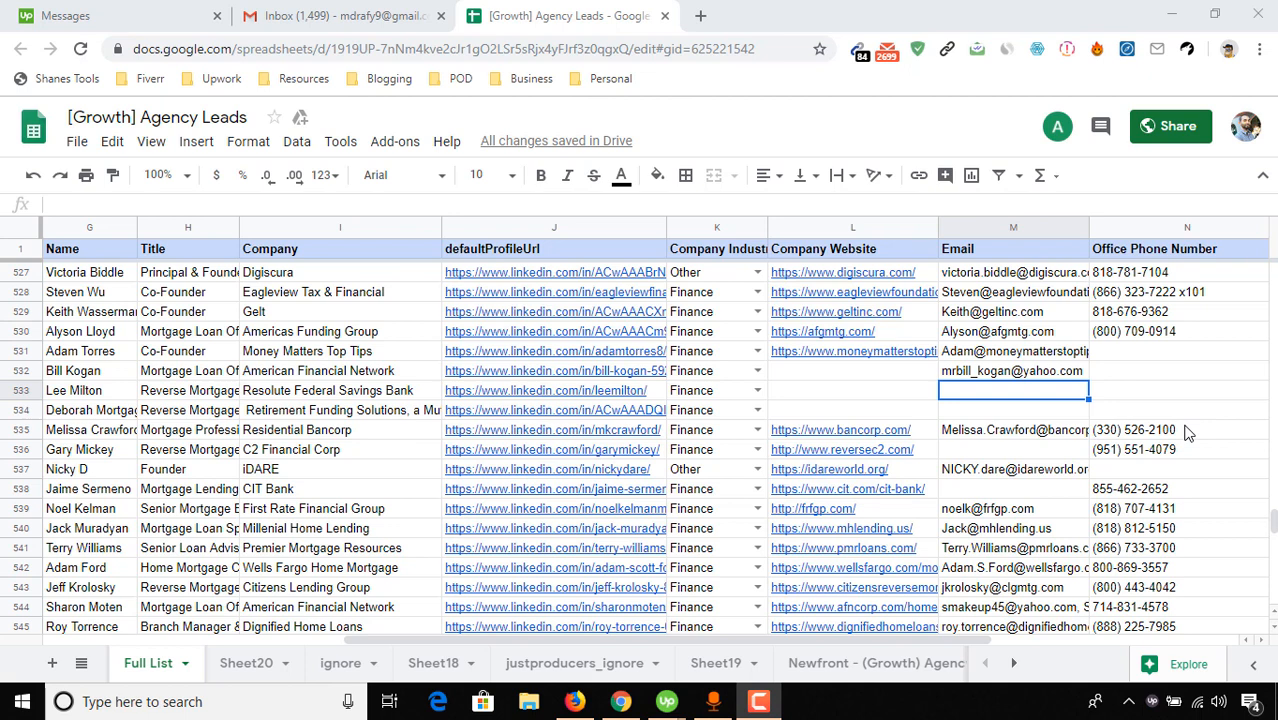
mouse_move(613, 302)
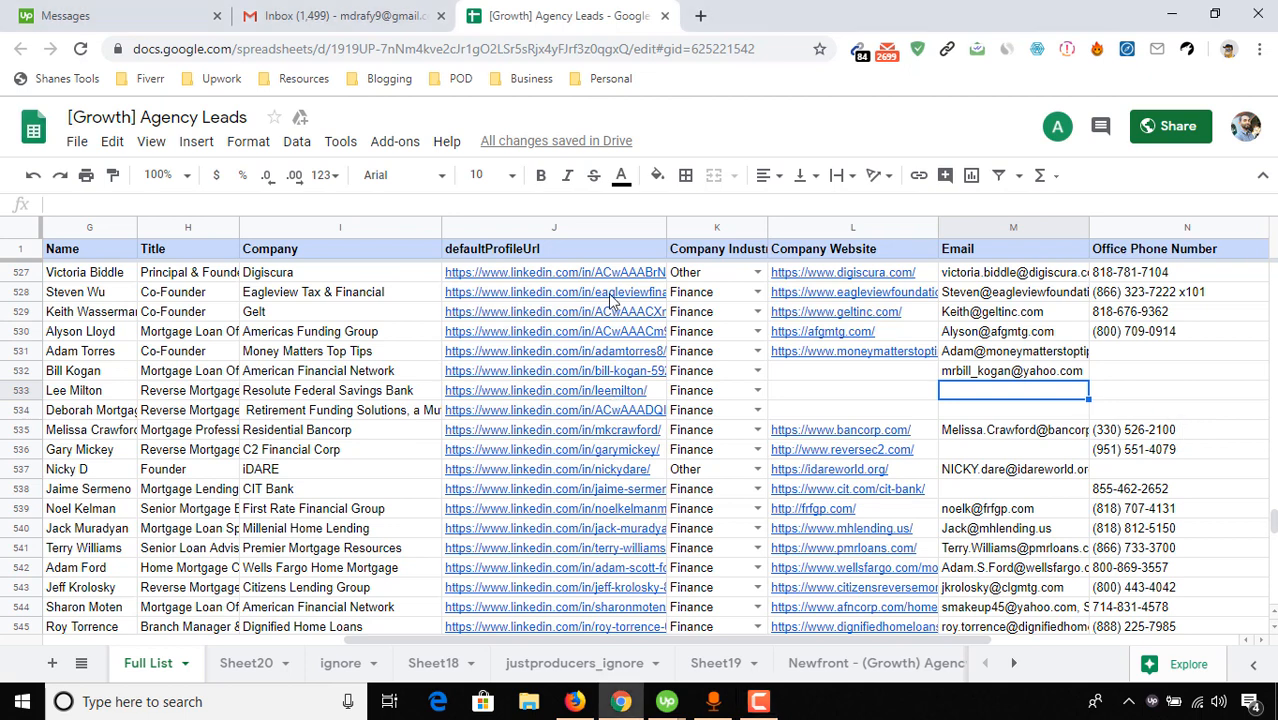
left_click(545, 390)
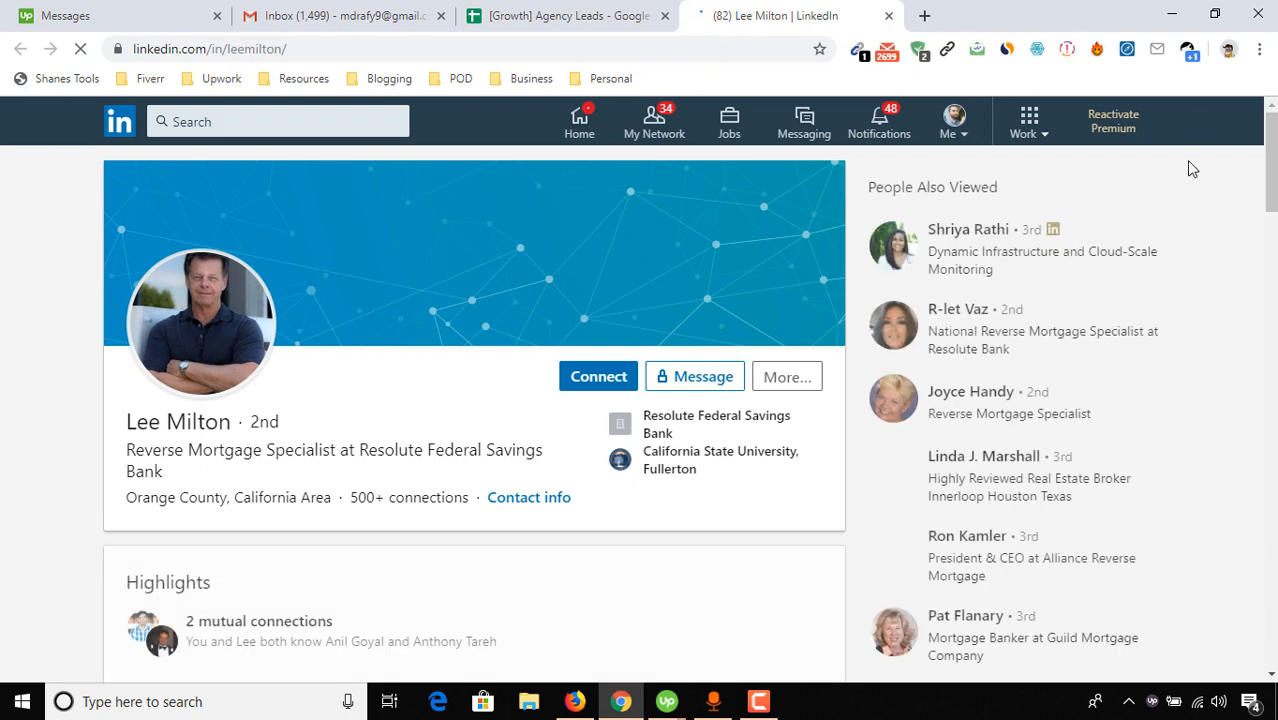
left_click(1189, 48)
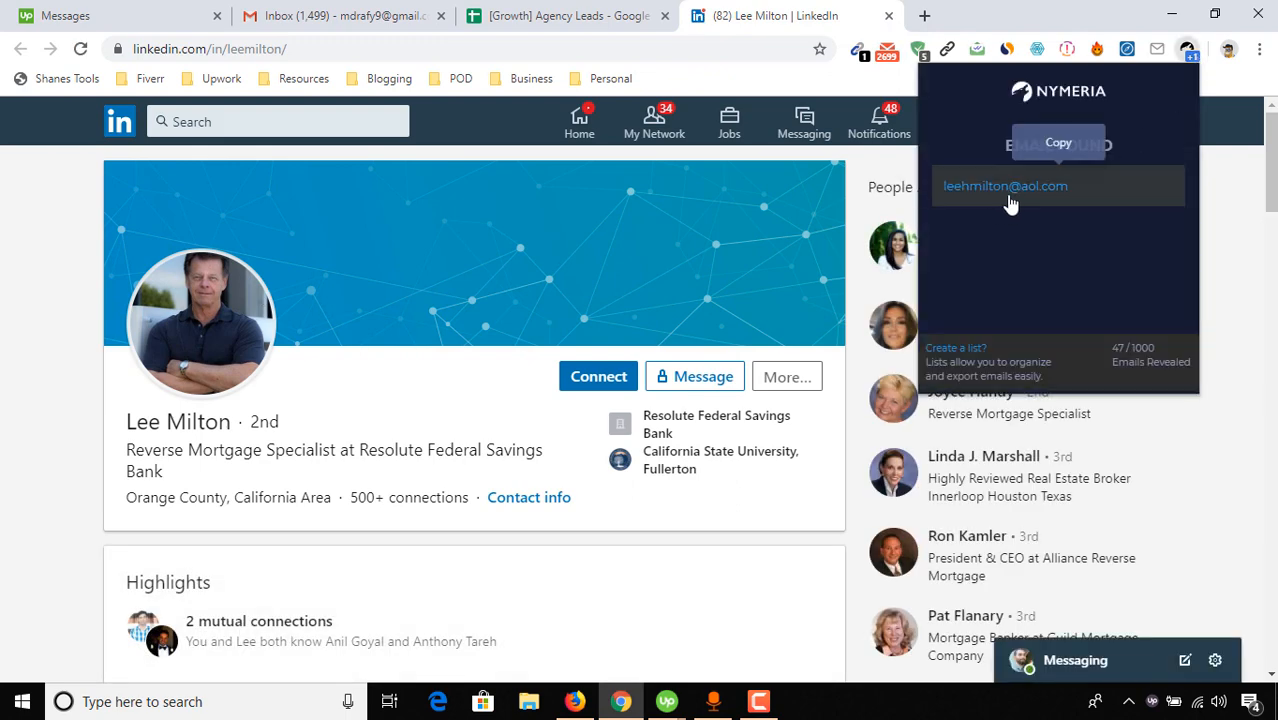
left_click(565, 15)
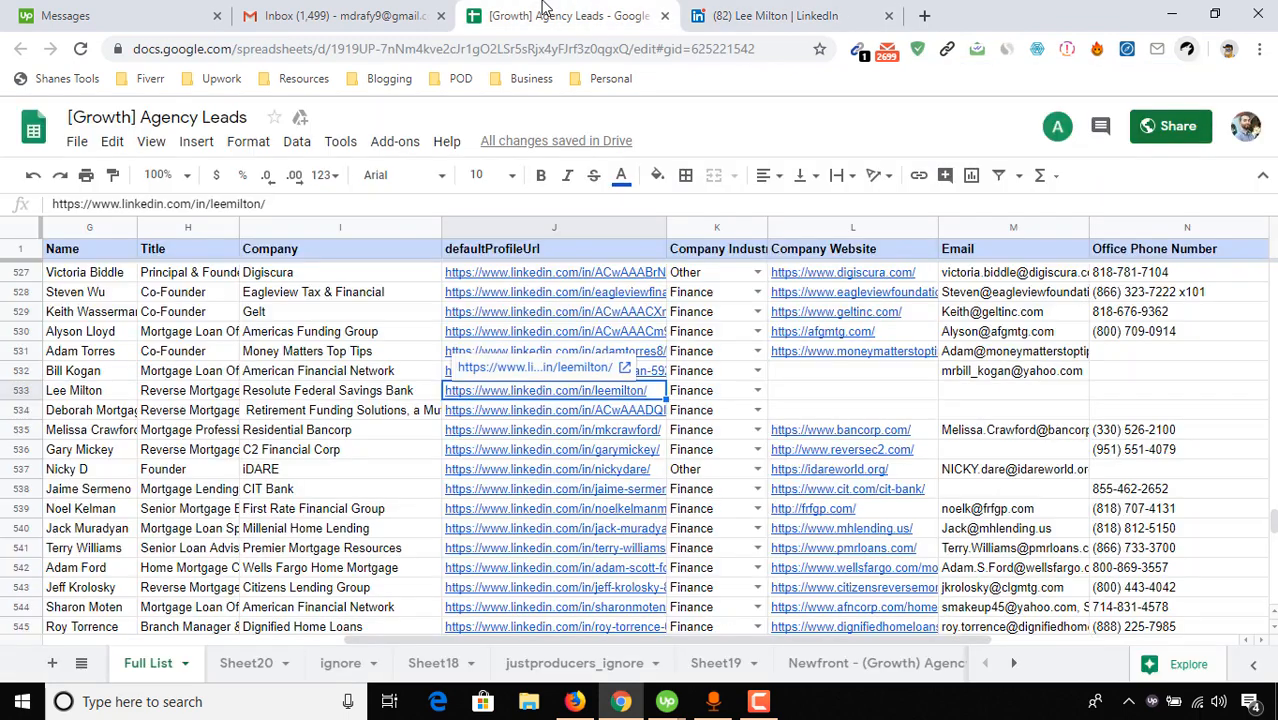
left_click(1013, 390)
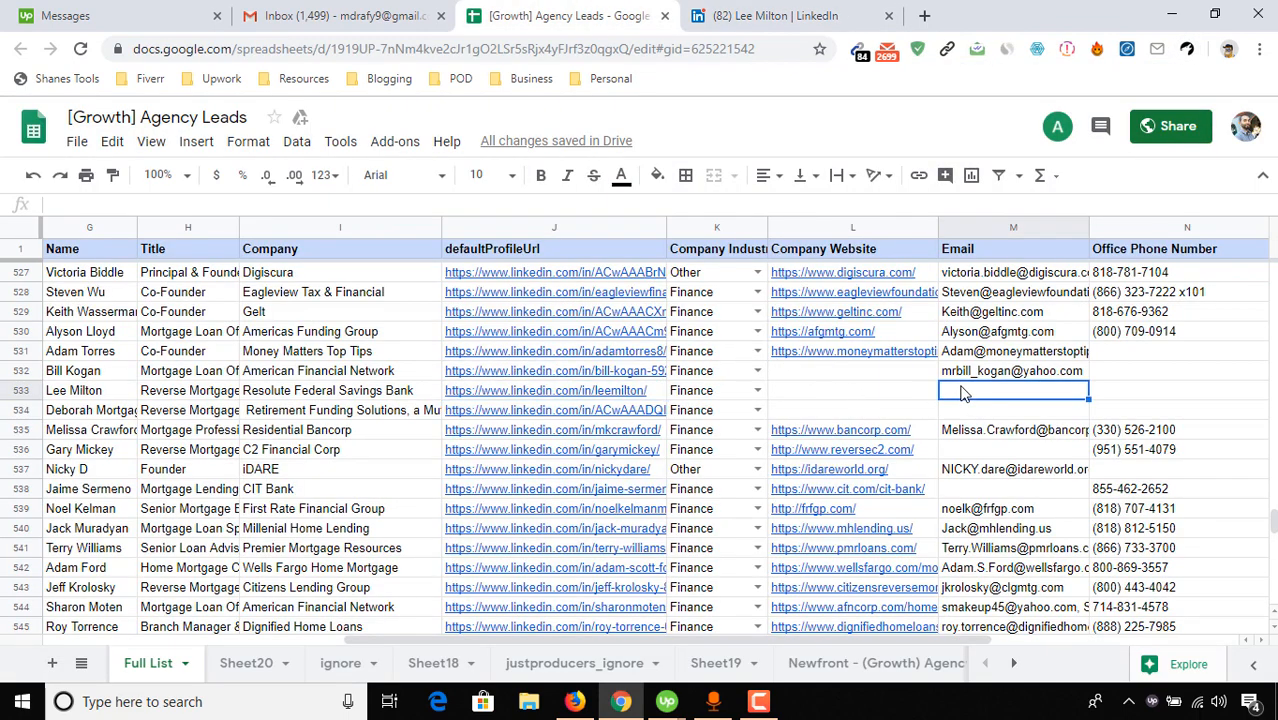
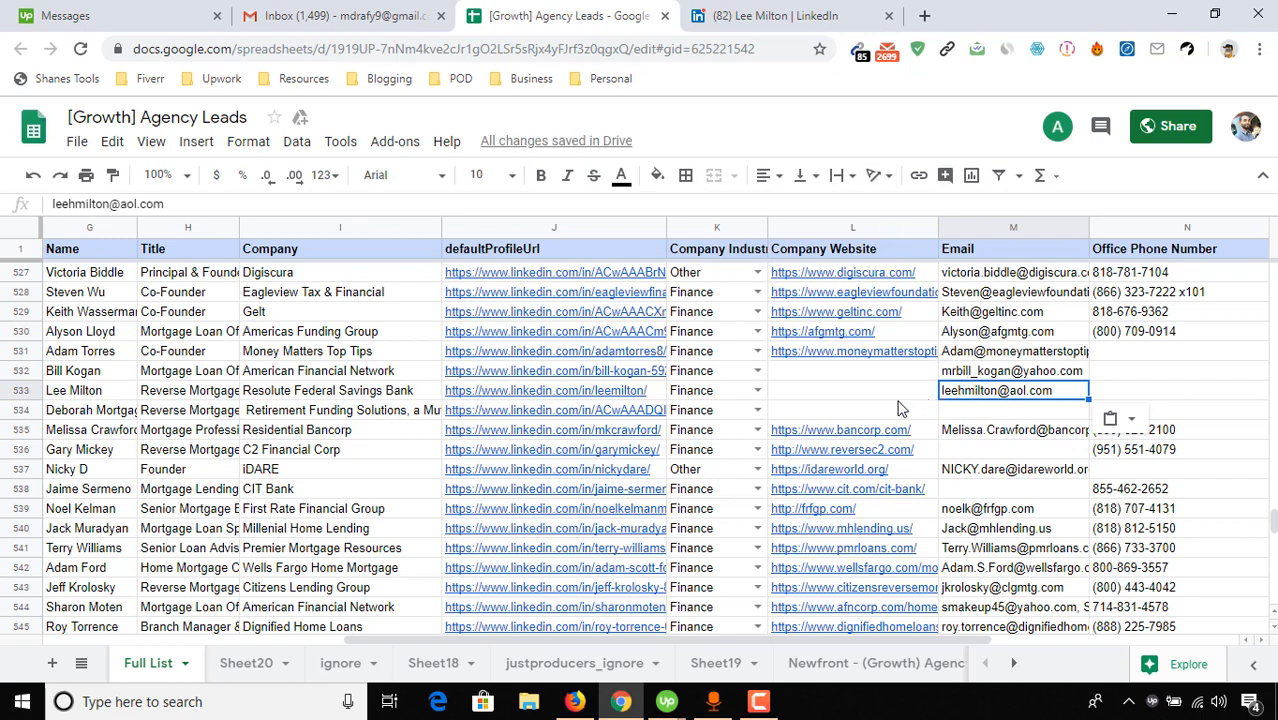
left_click(340, 15)
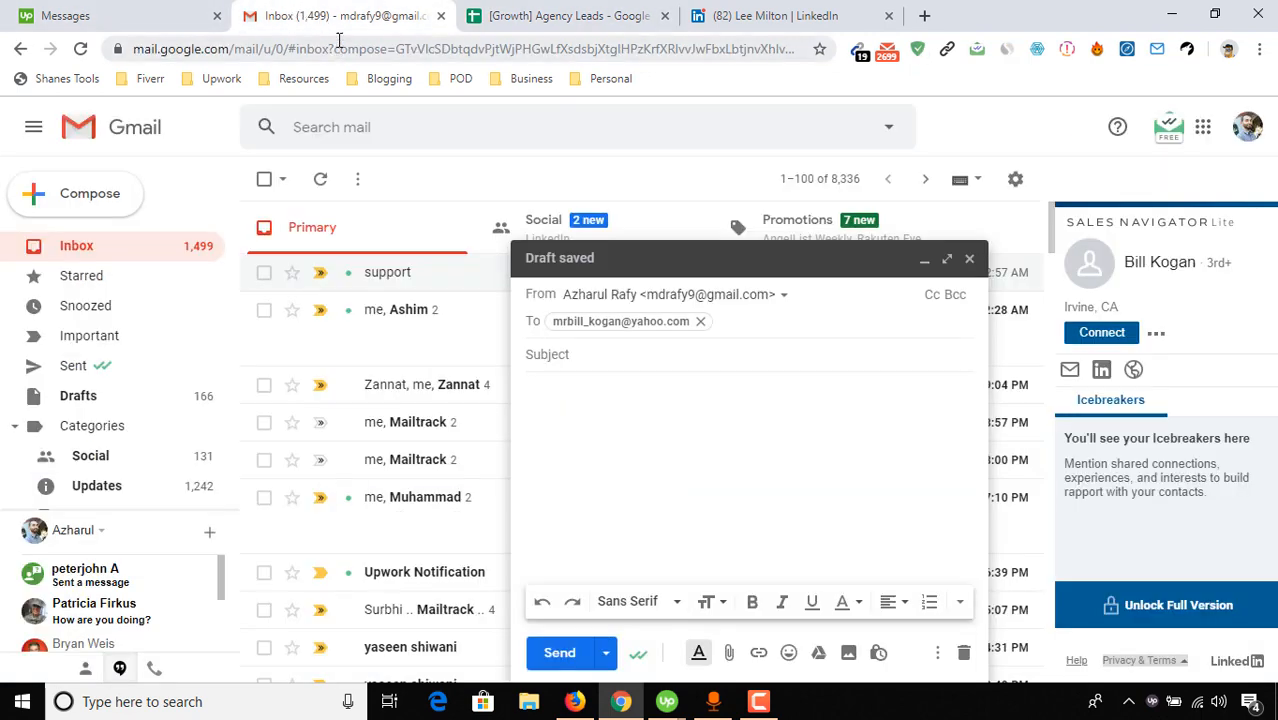
left_click(730, 321)
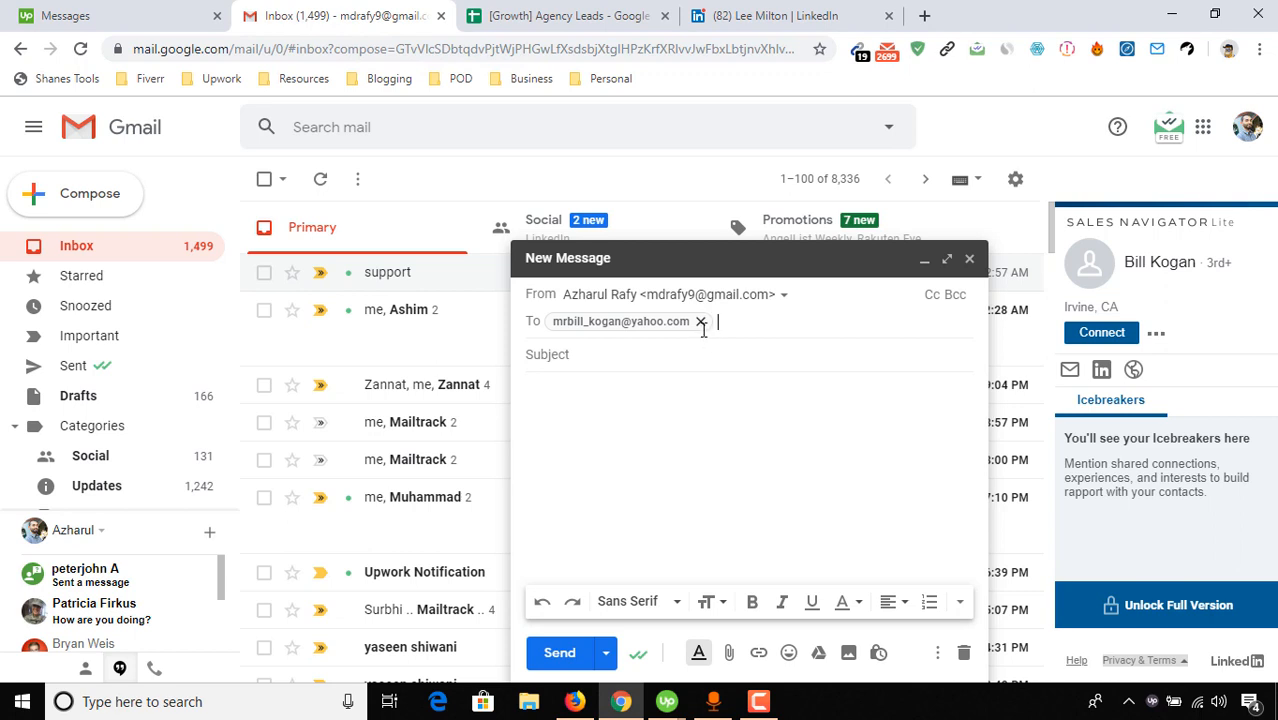
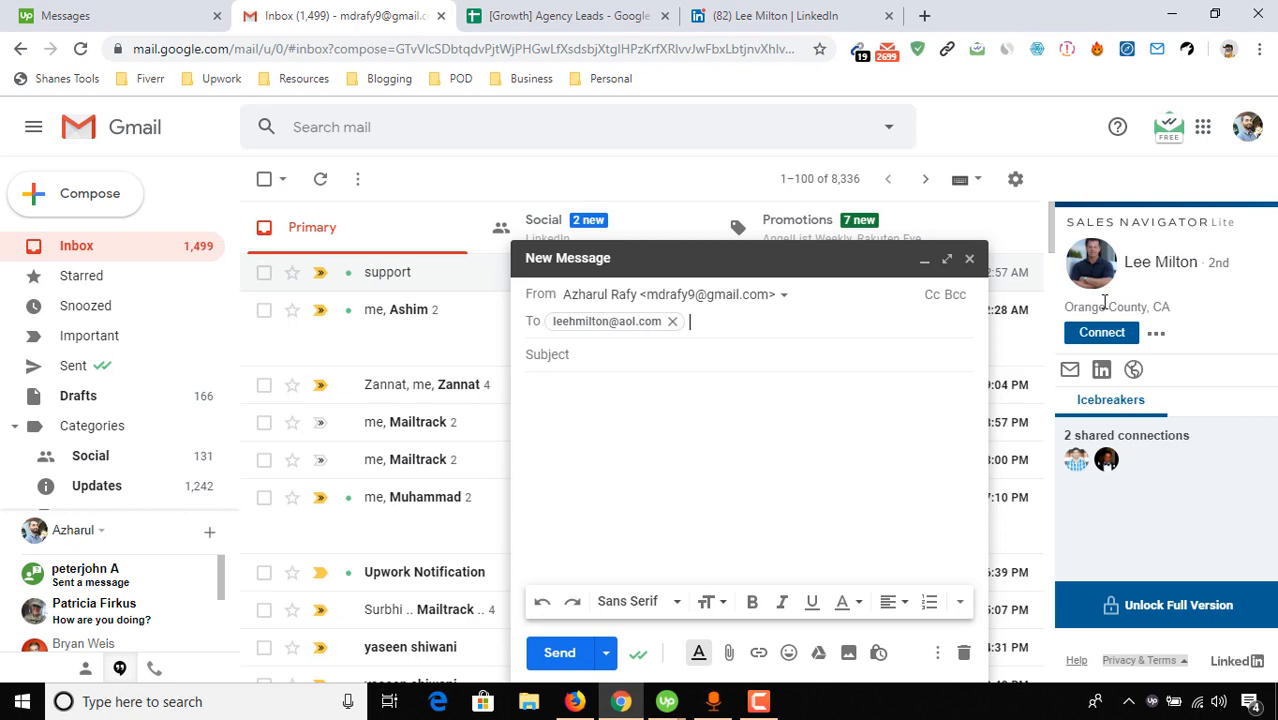
left_click(775, 15)
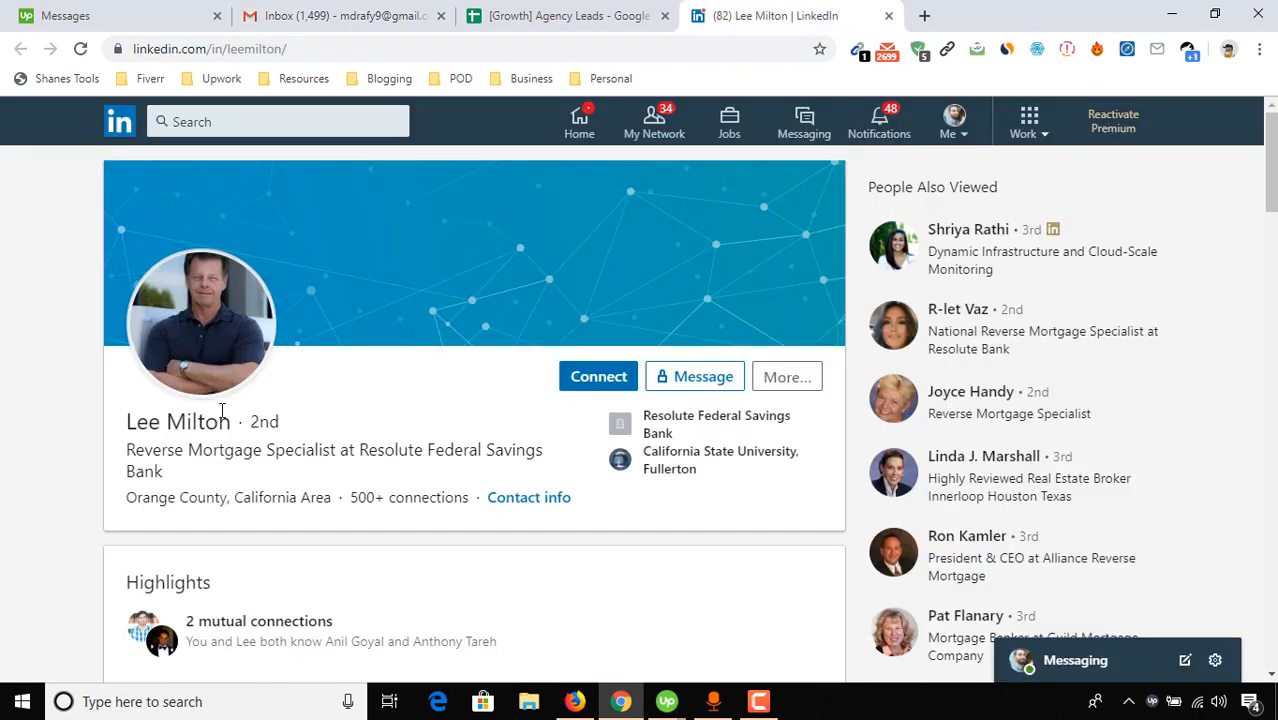
mouse_move(311, 487)
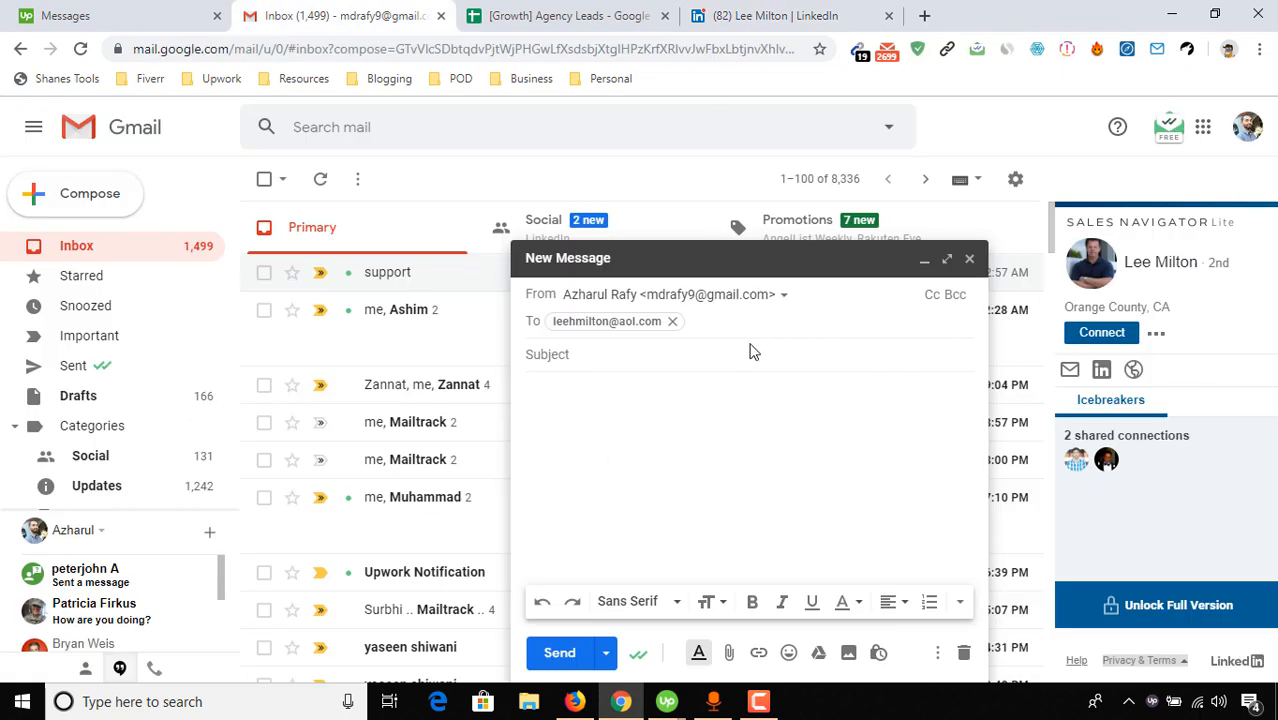
Reveal and copy the next lead's Gmail address with Nymeria on LinkedIn
left_click(567, 15)
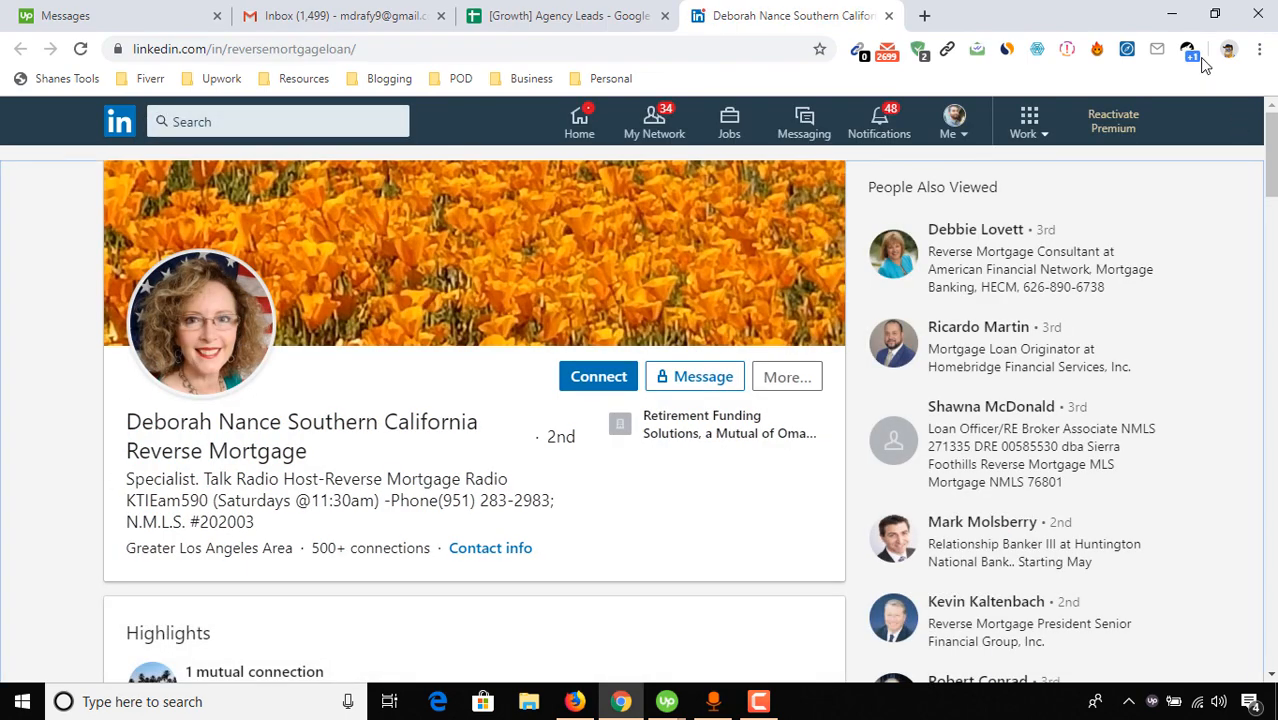
left_click(1188, 49)
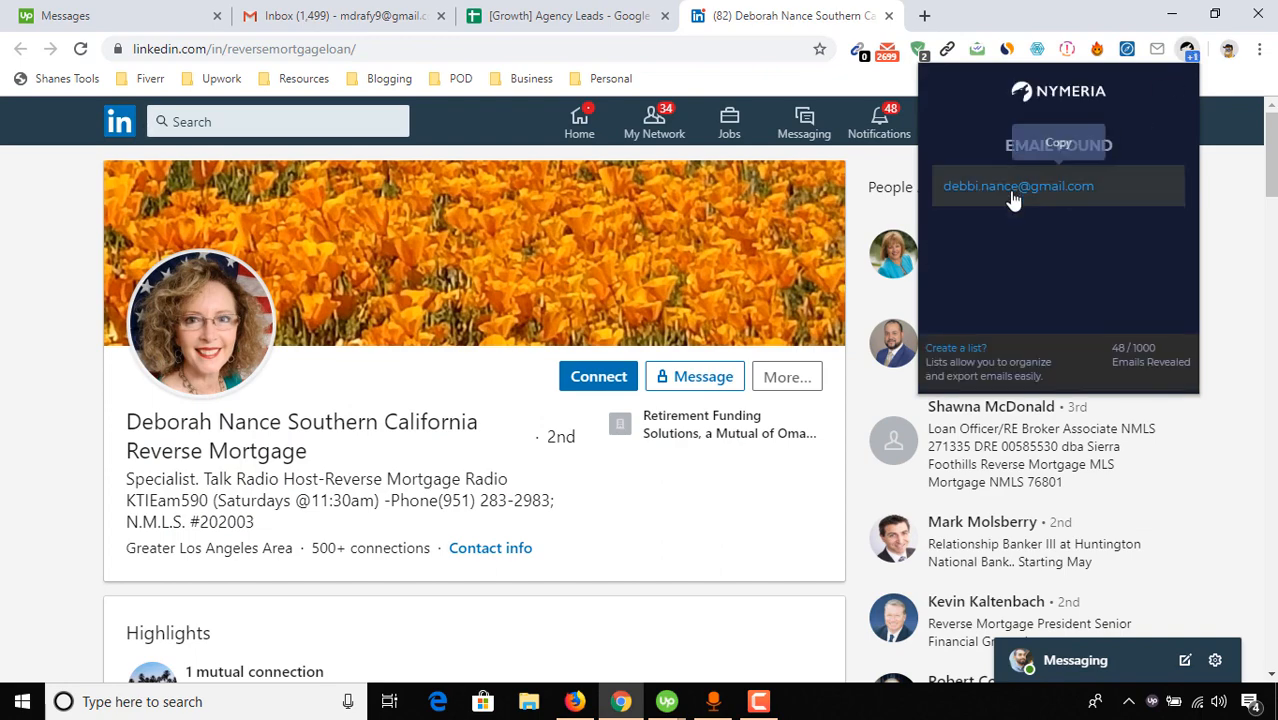
left_click(565, 15)
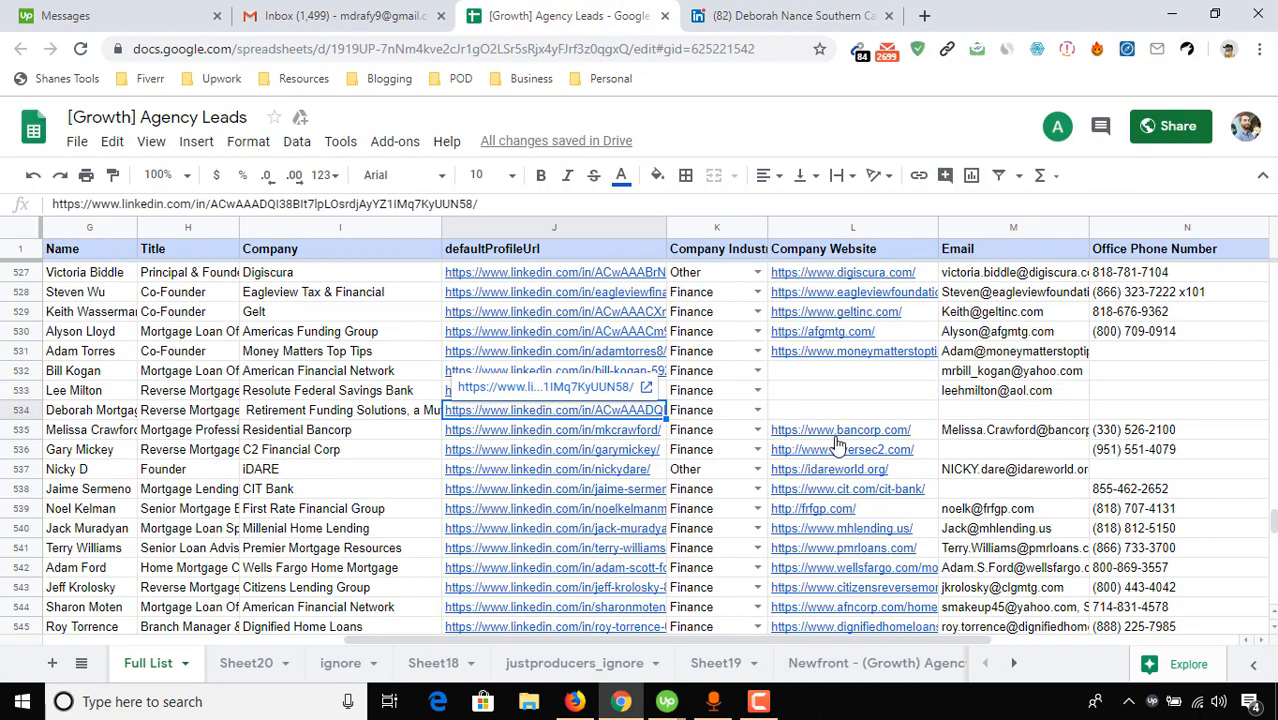
left_click(340, 15)
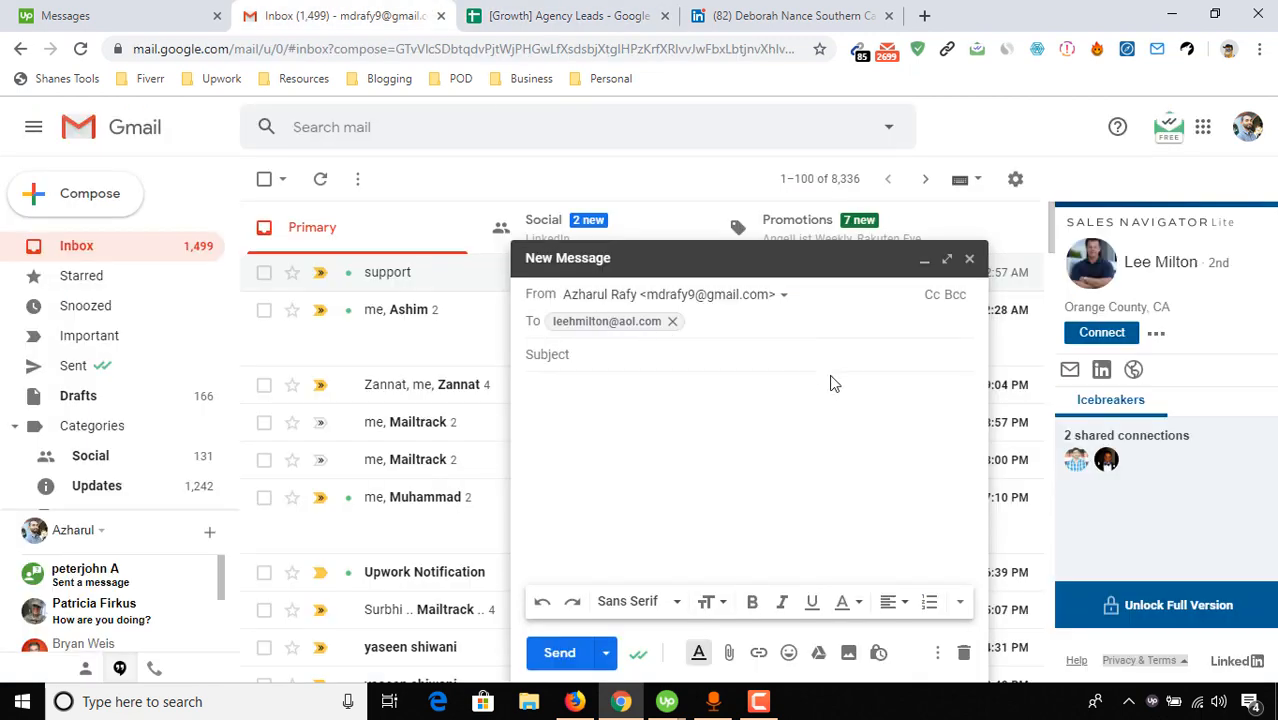
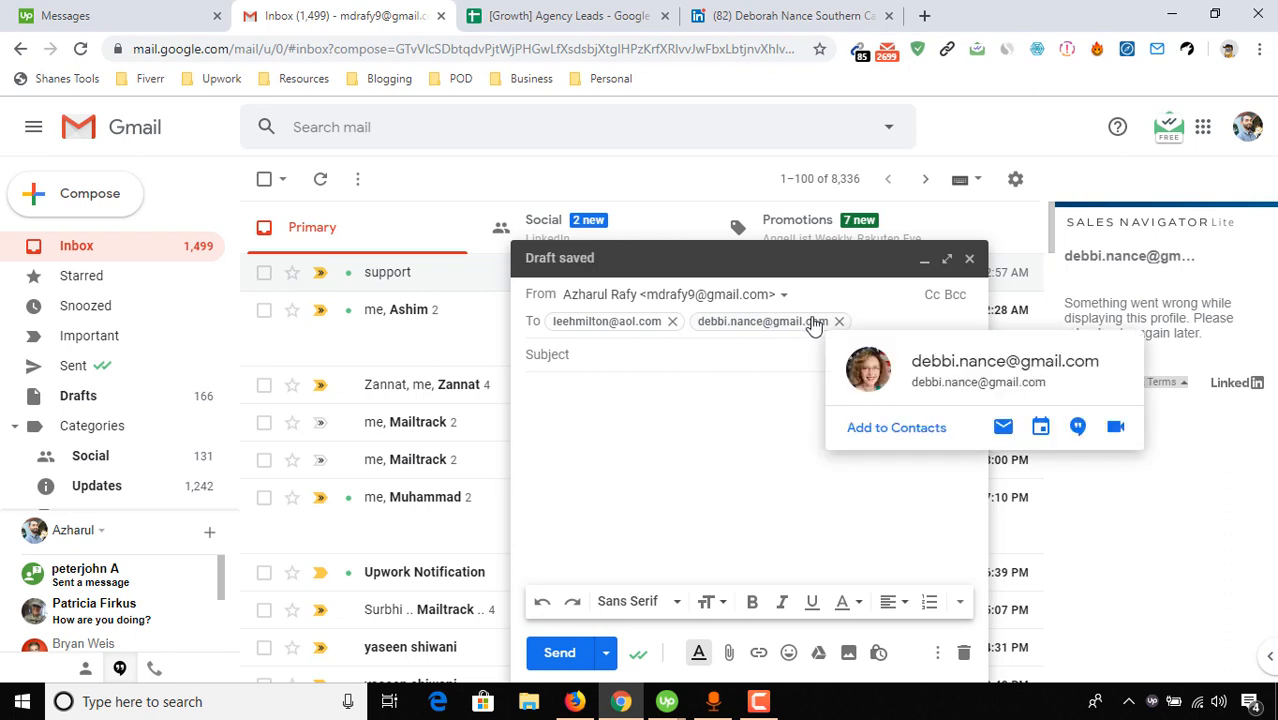
mouse_move(870, 368)
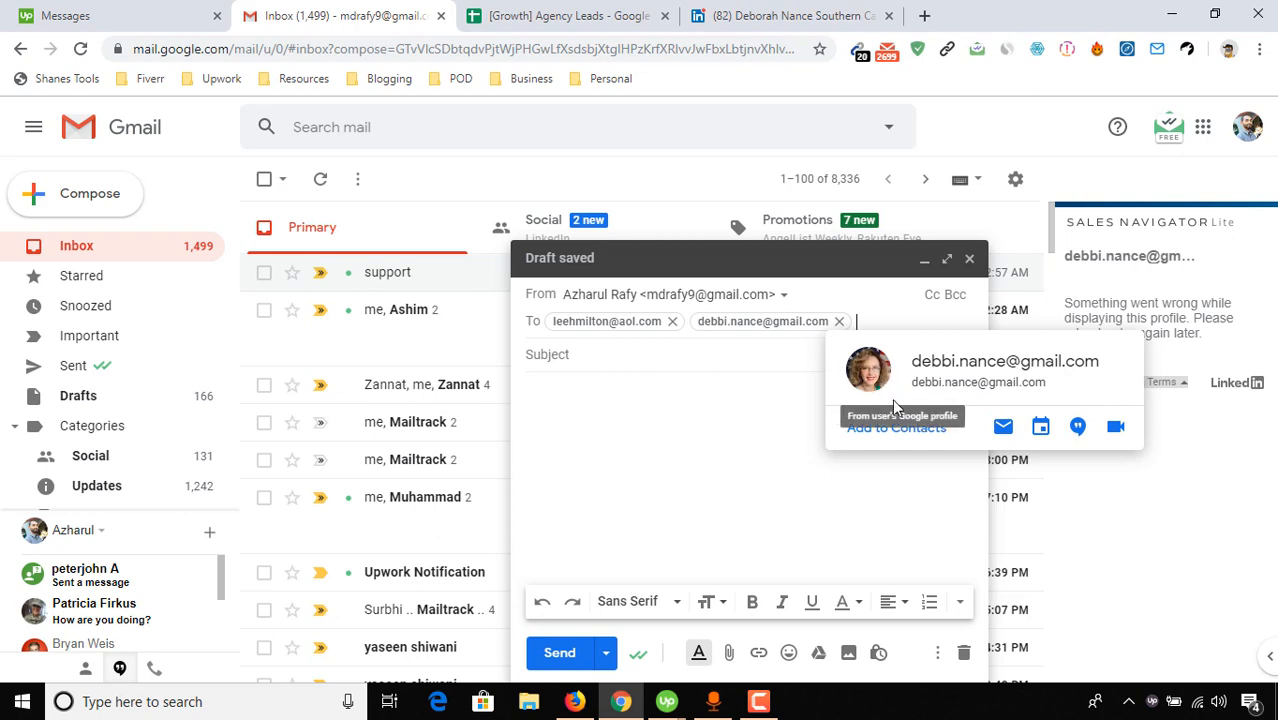
left_click(790, 16)
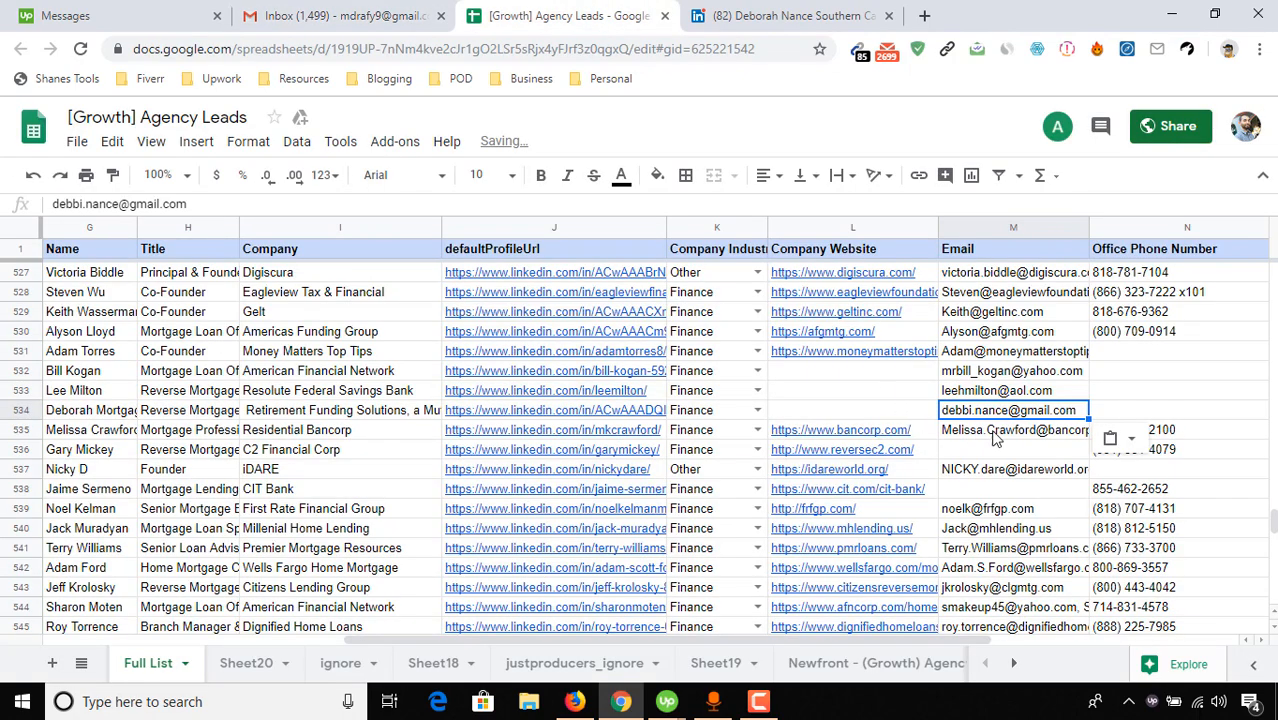
scroll("down", 3)
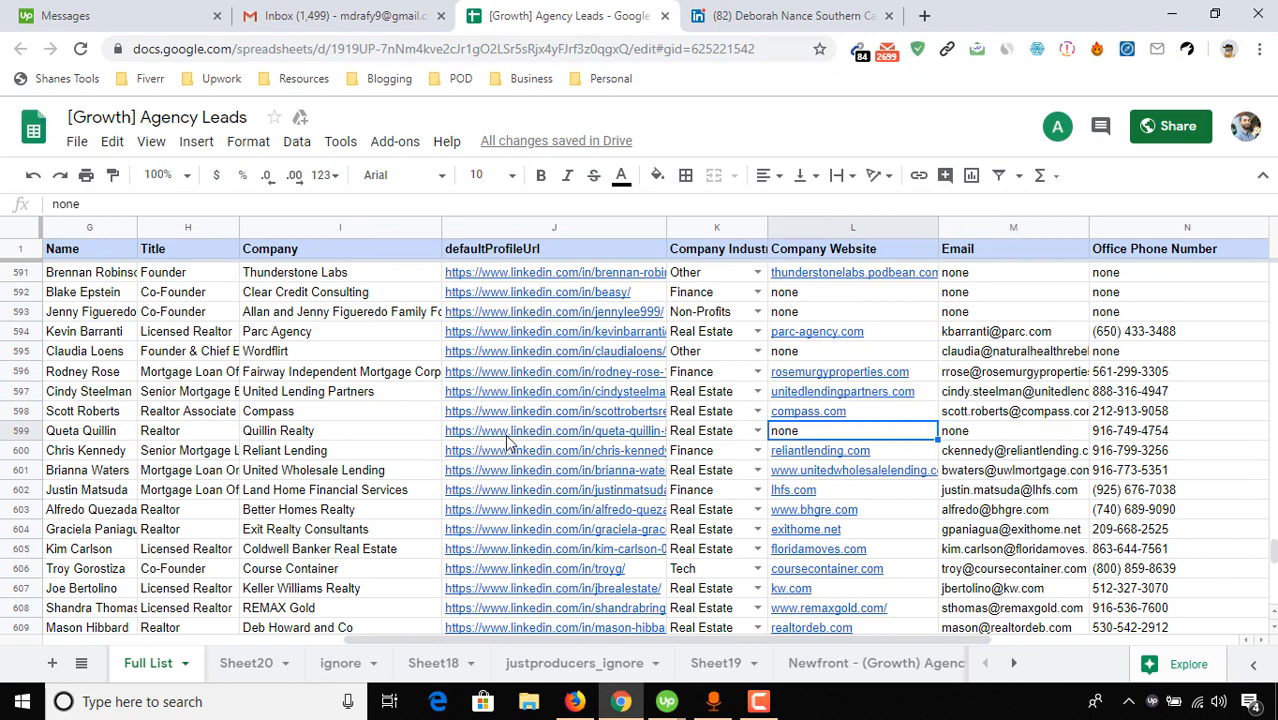
left_click(555, 430)
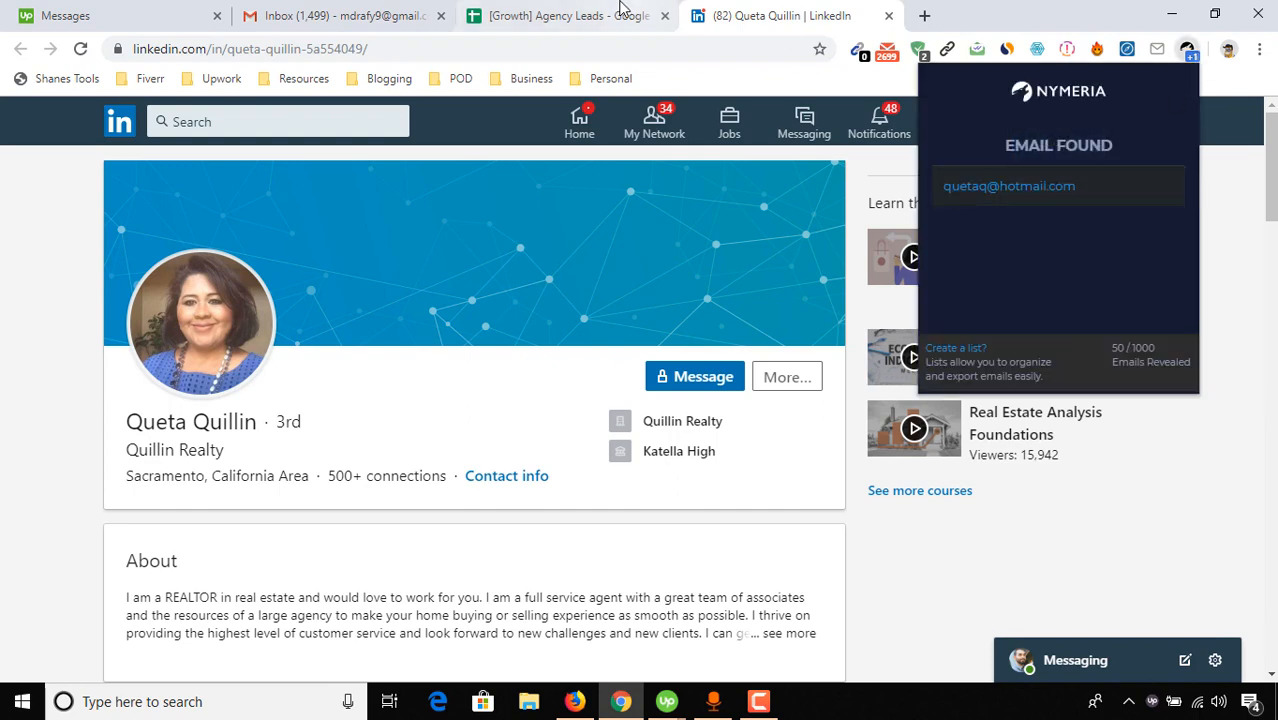
left_click(567, 15)
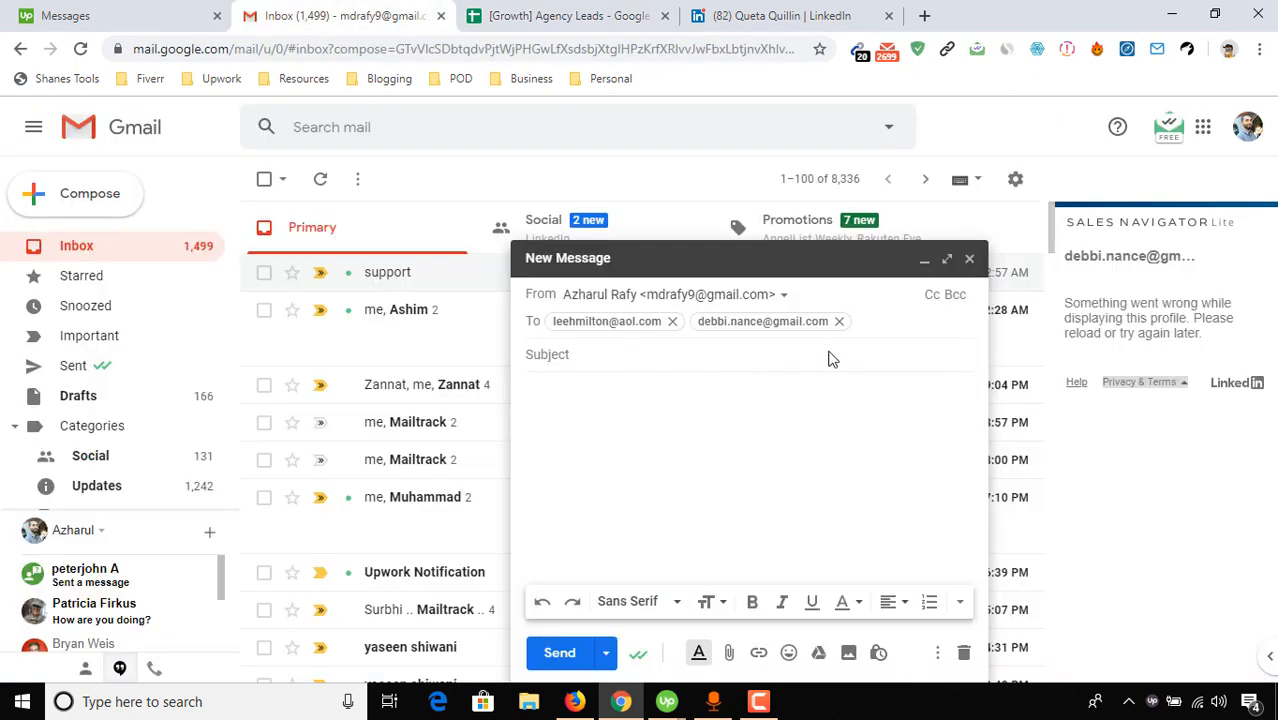
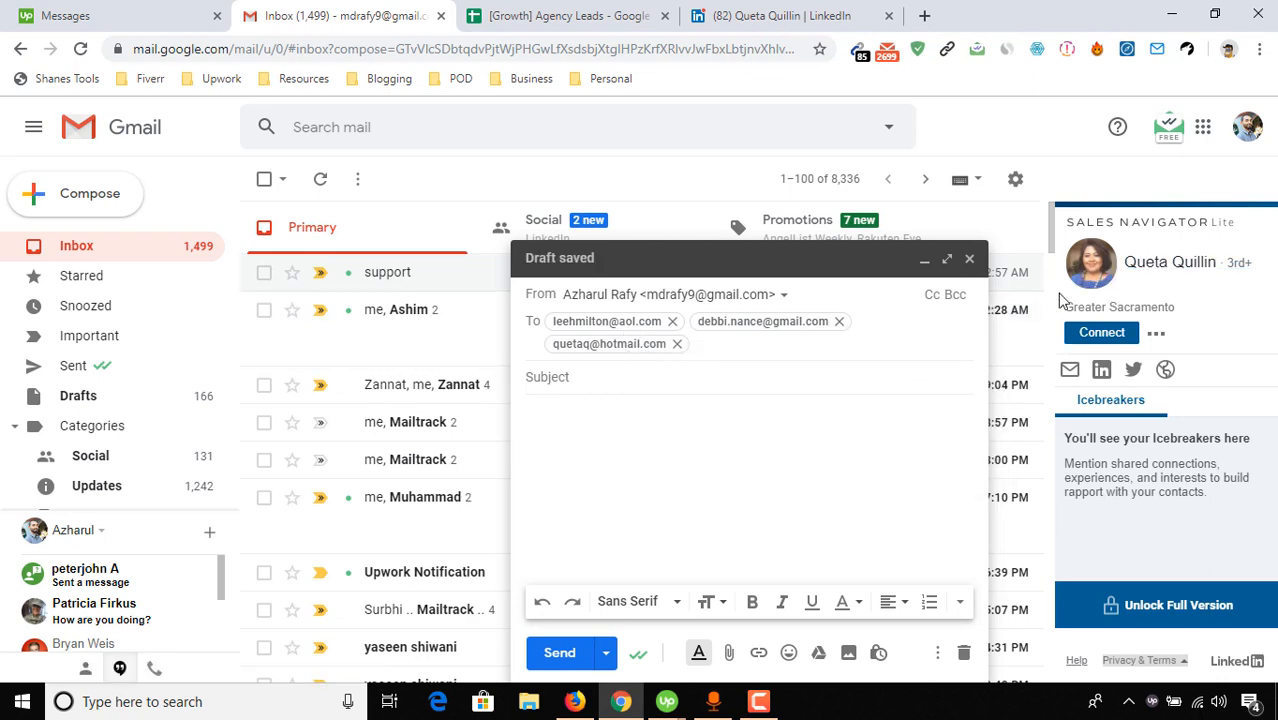
left_click(780, 15)
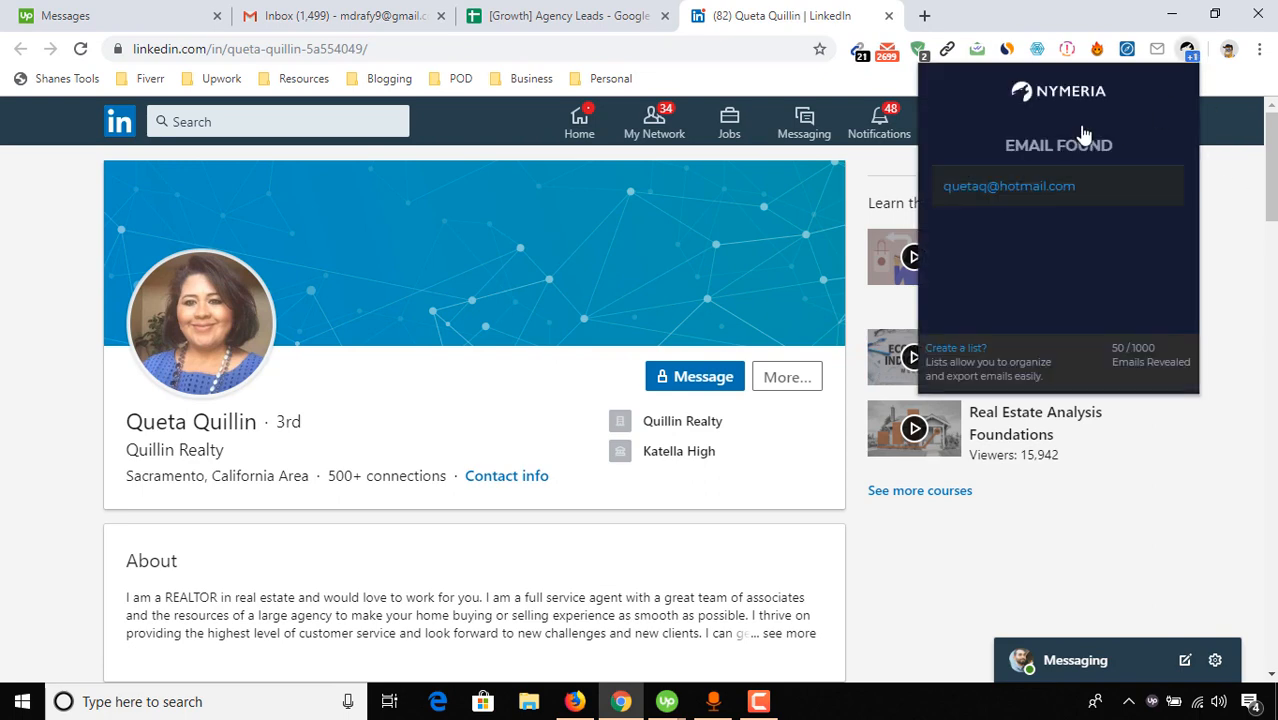
mouse_move(1065, 118)
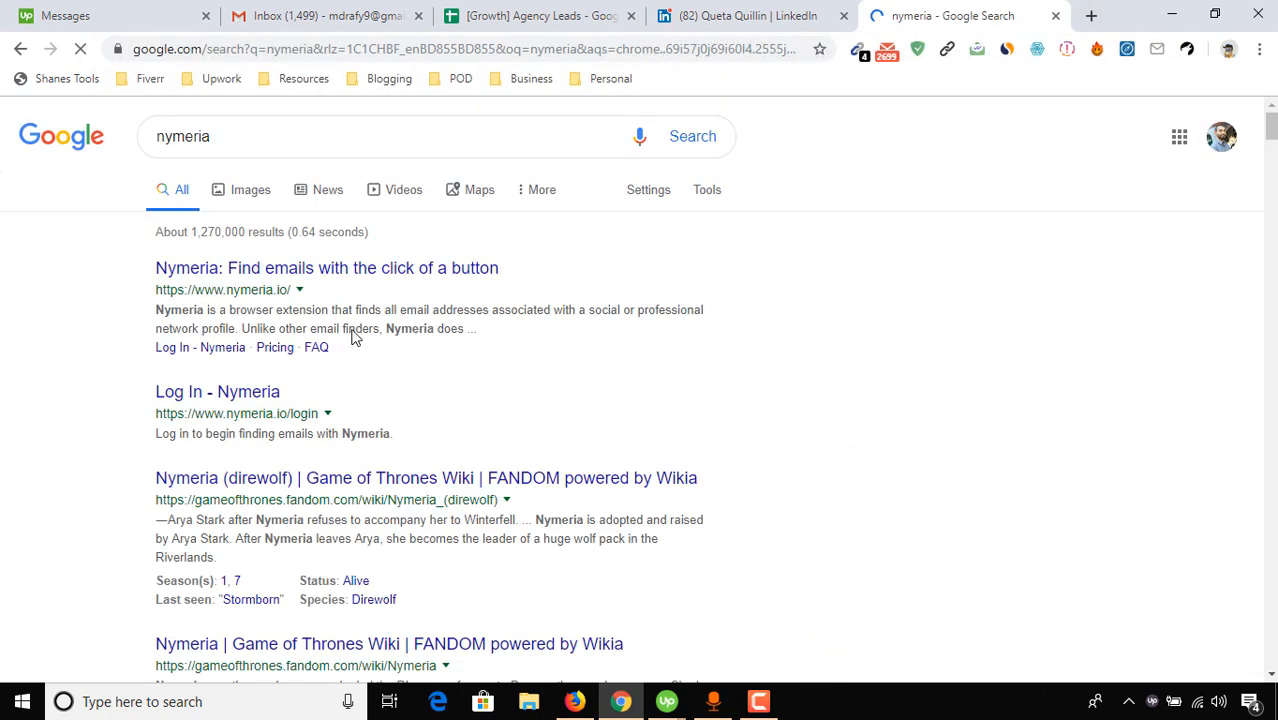
mouse_move(490, 268)
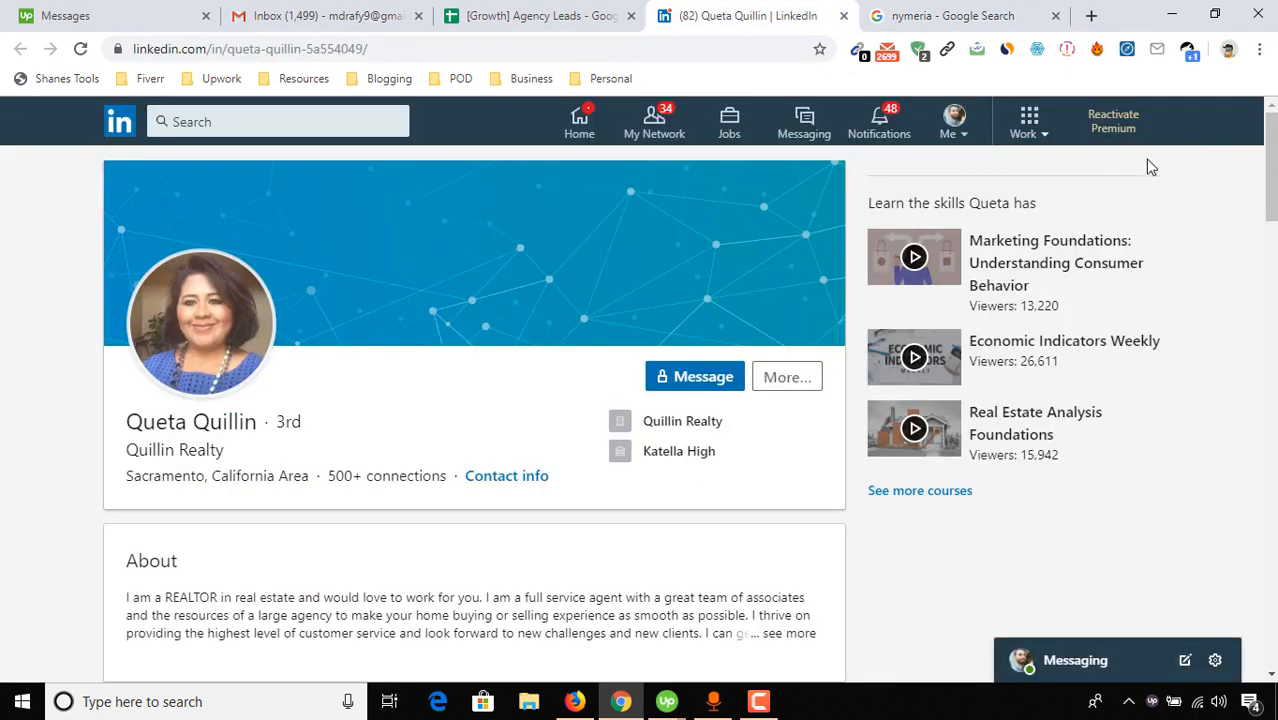
mouse_move(352, 452)
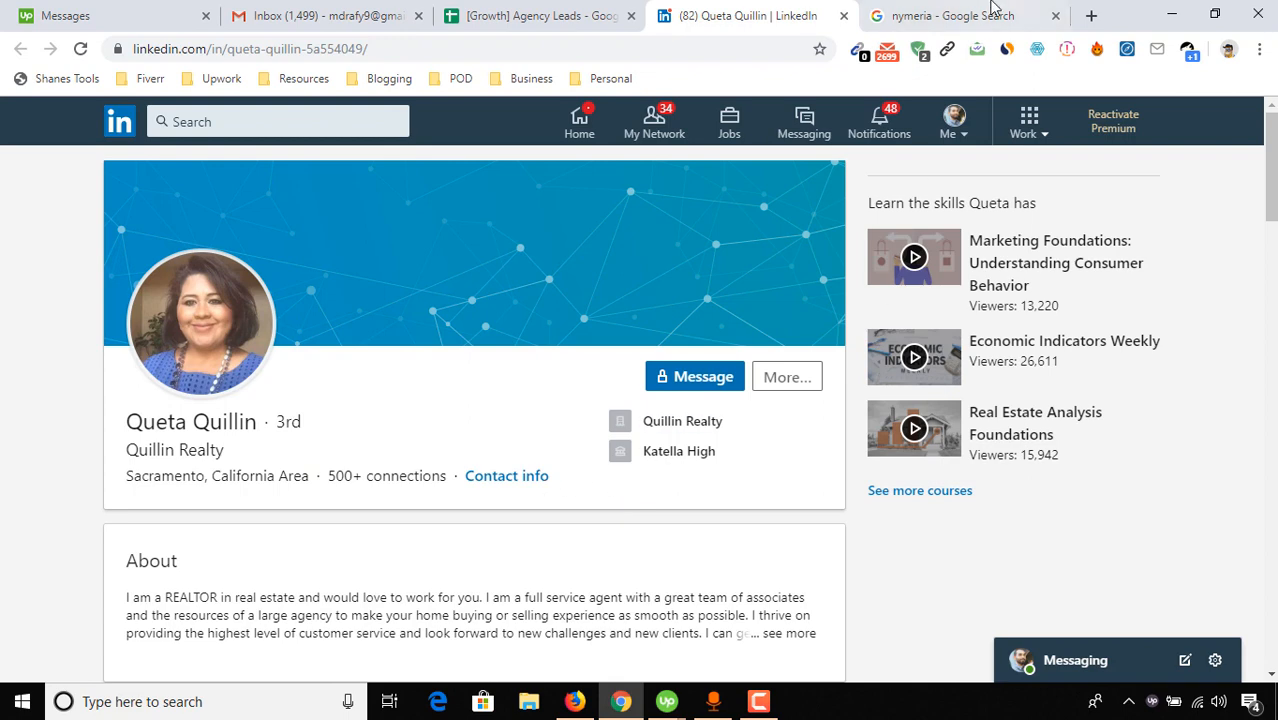
Open the nymeria.io site from the Google results and scroll through its homepage
left_click(950, 15)
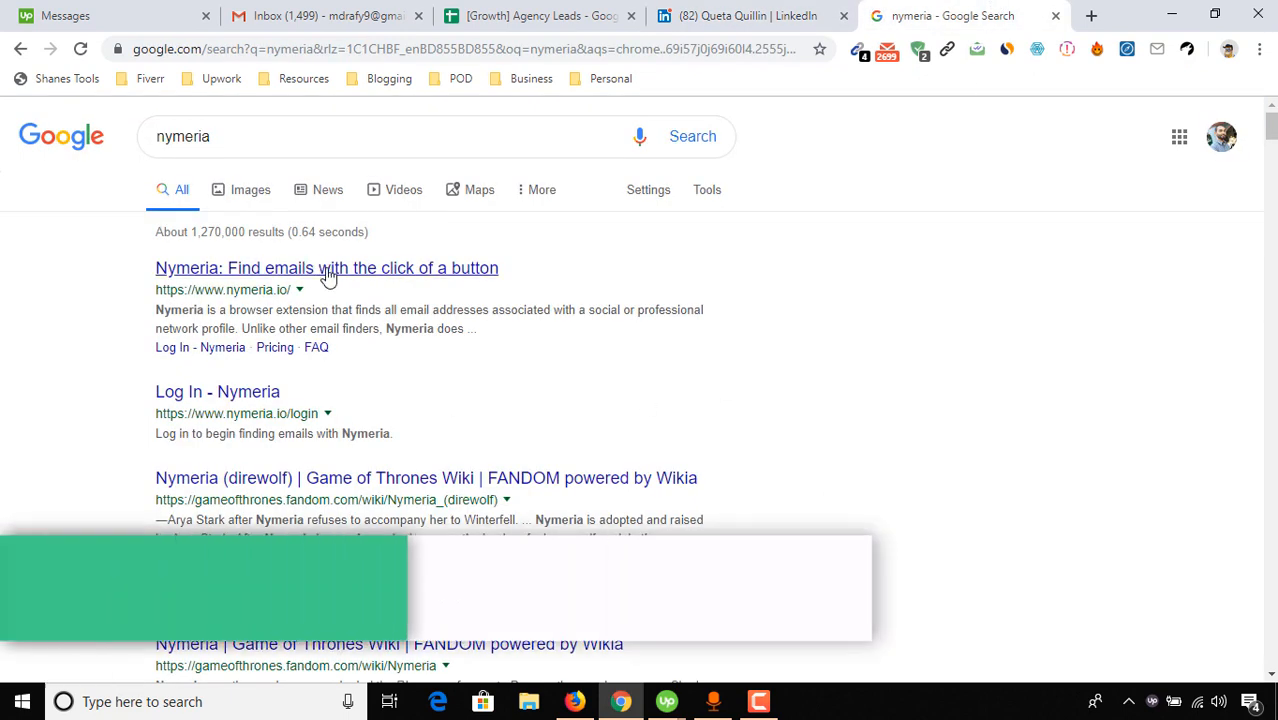
left_click(326, 267)
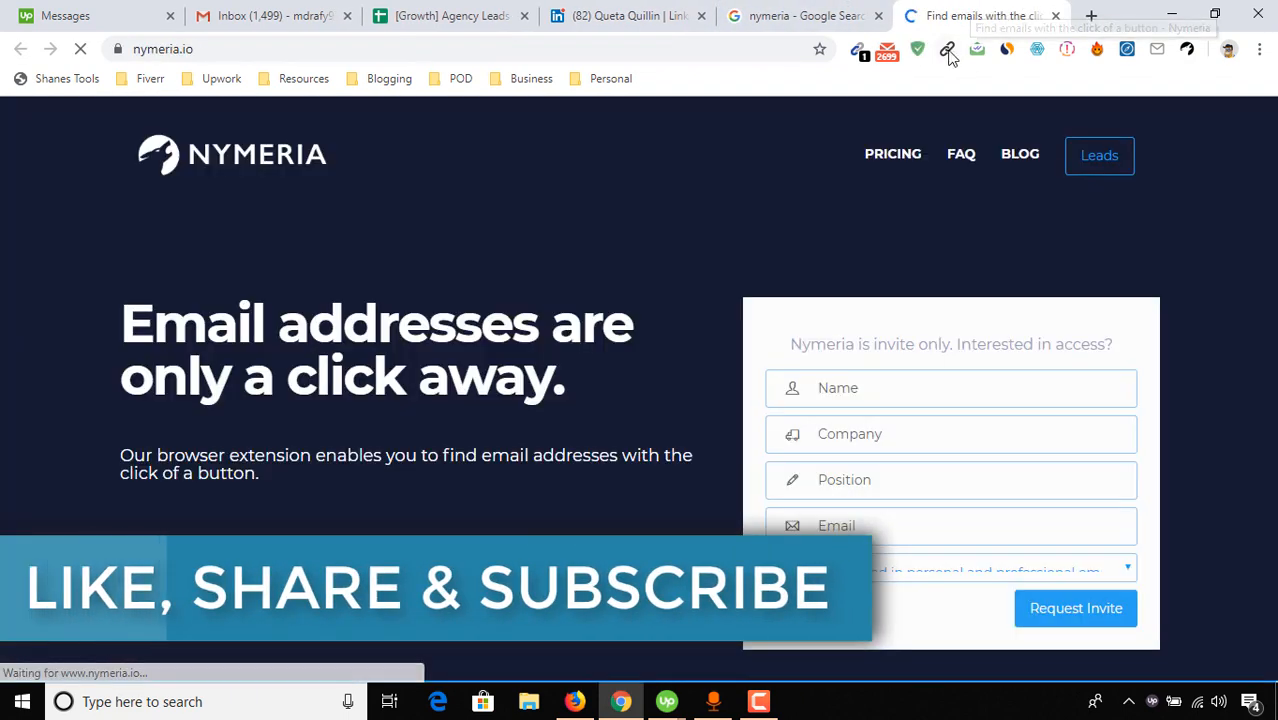
scroll("down", 3)
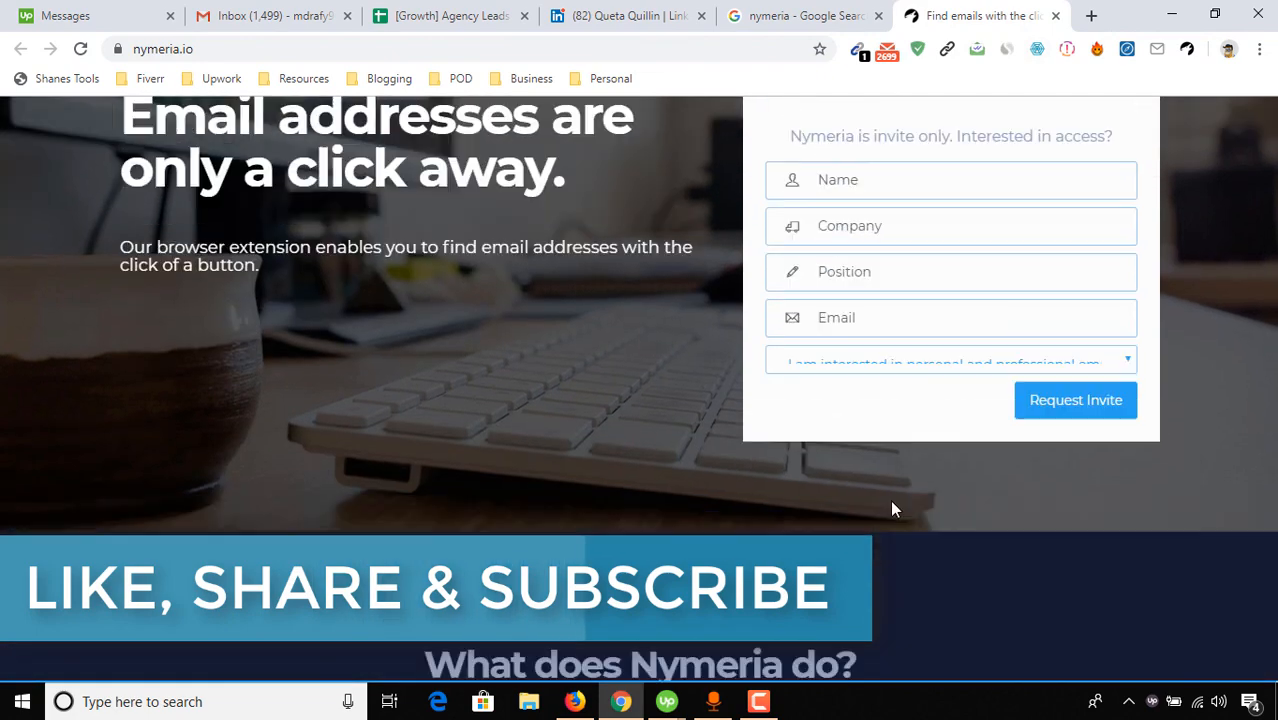
scroll("down", 3)
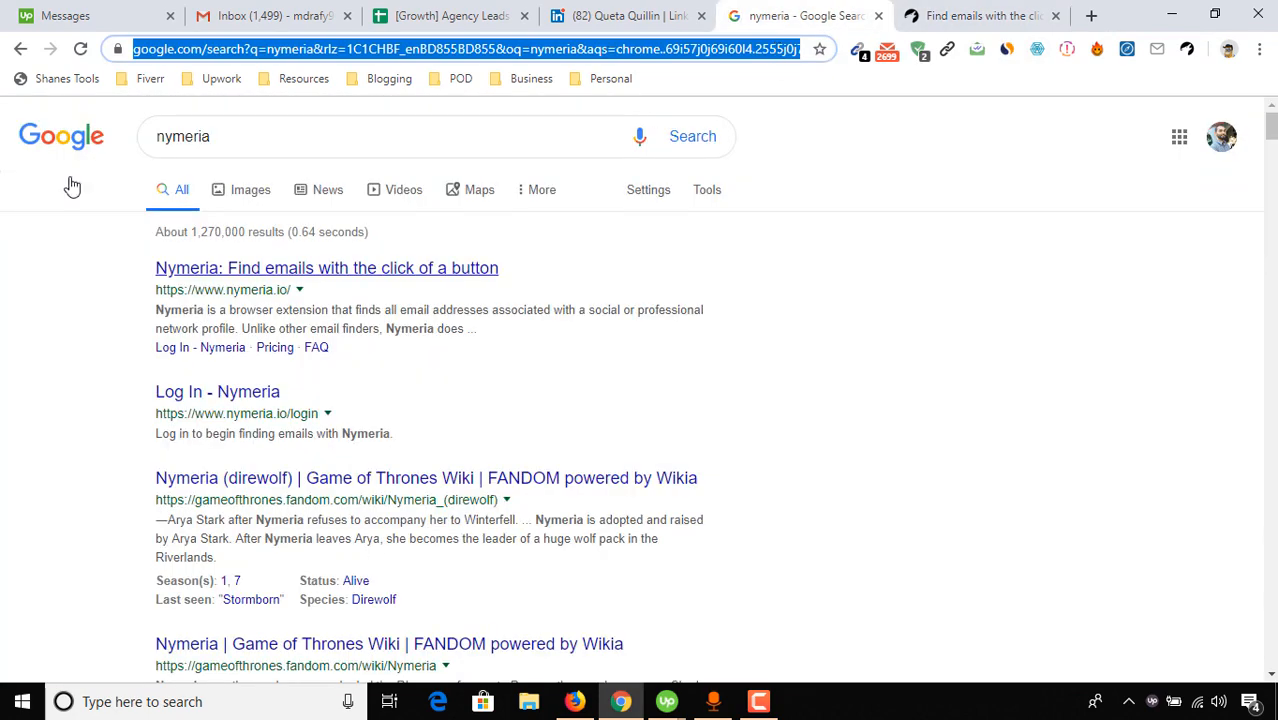
Search 'nymeria extension', open its Chrome Web Store listing, and show the Nymeria popup
left_click(370, 136)
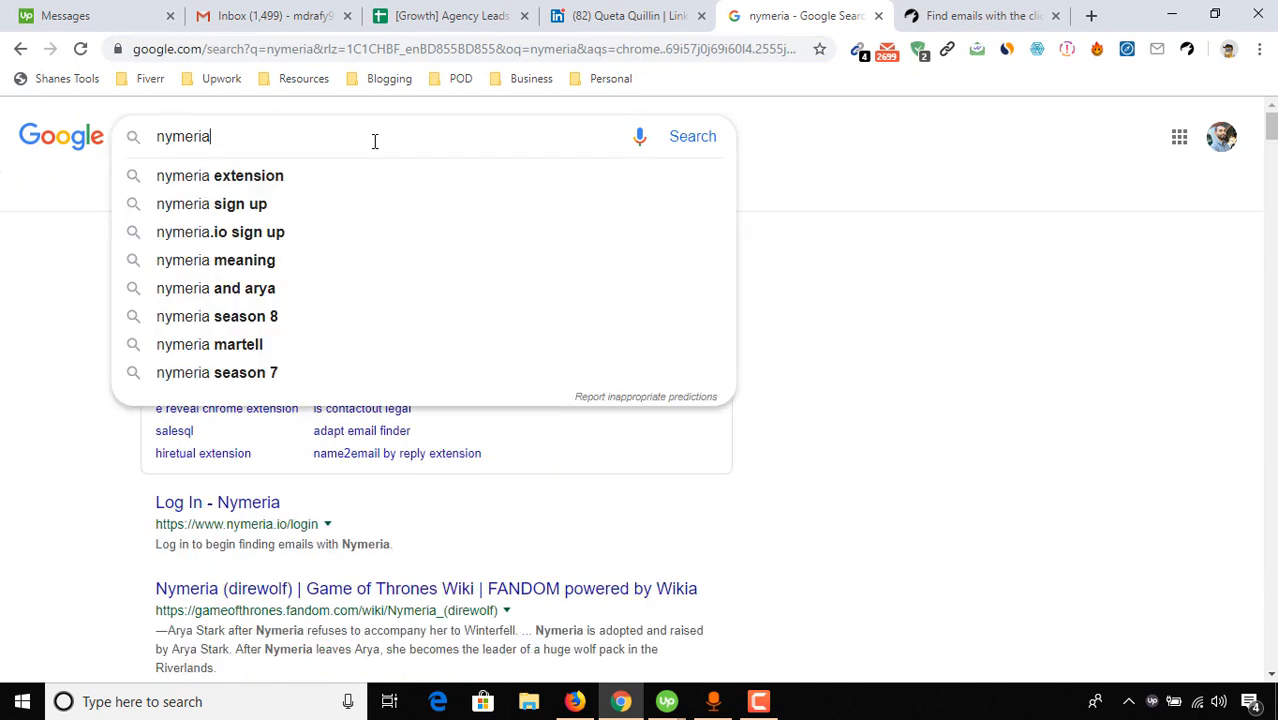
mouse_move(197, 197)
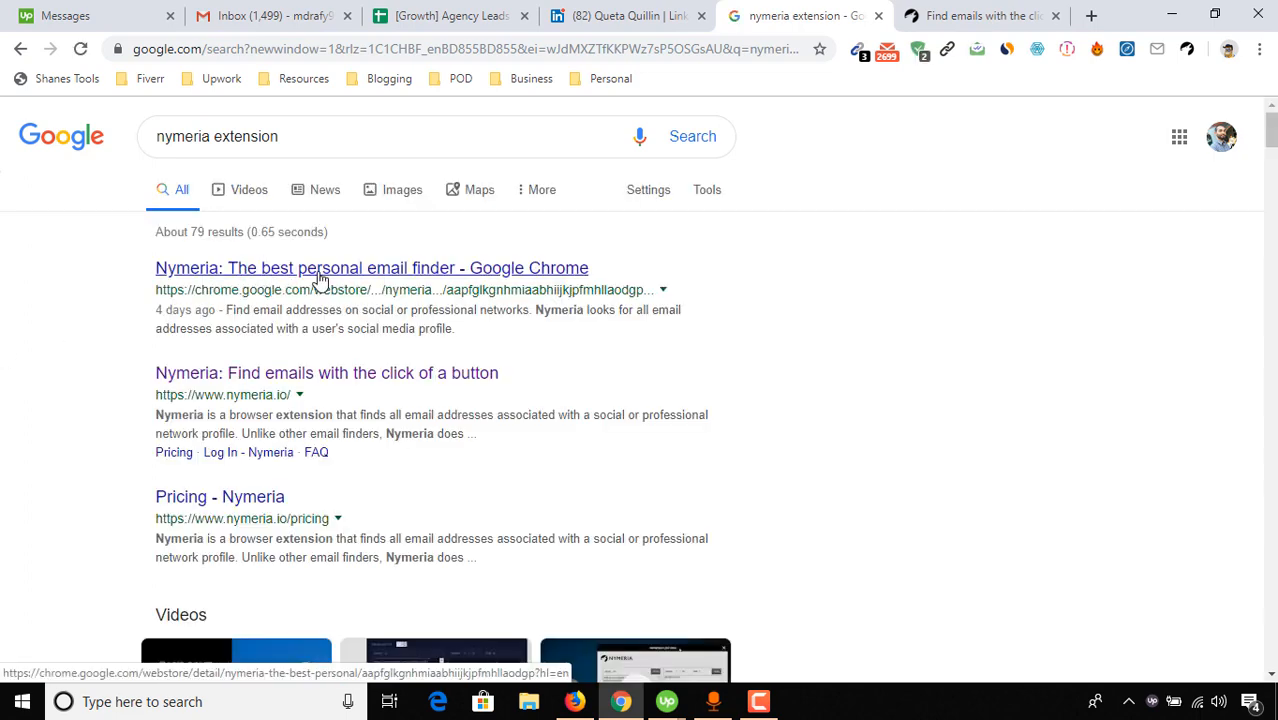
left_click(371, 268)
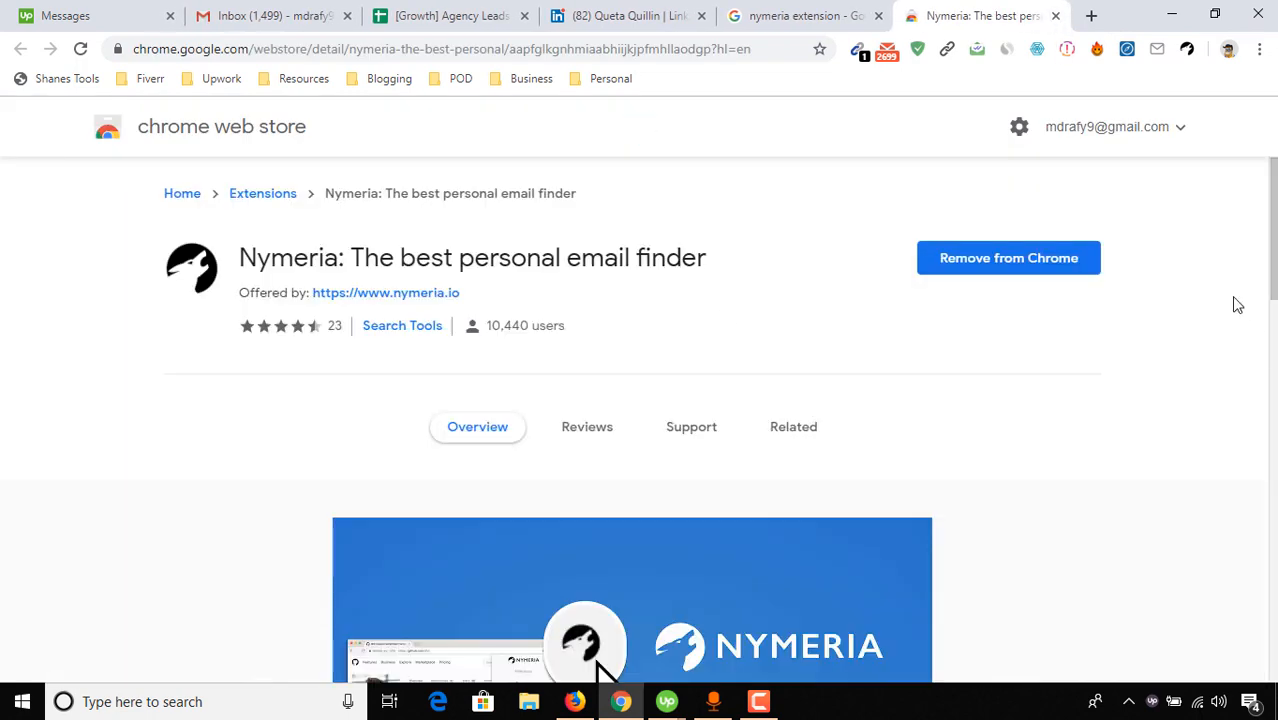
mouse_move(1008, 257)
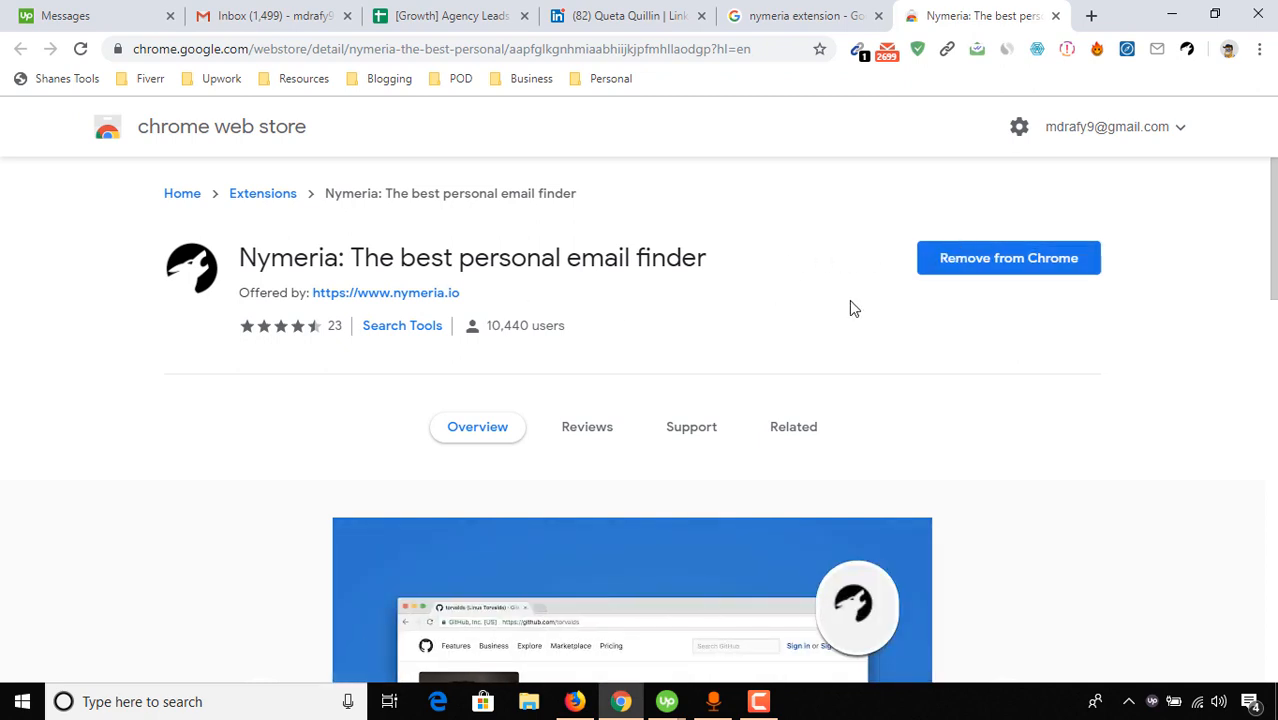
left_click(1187, 49)
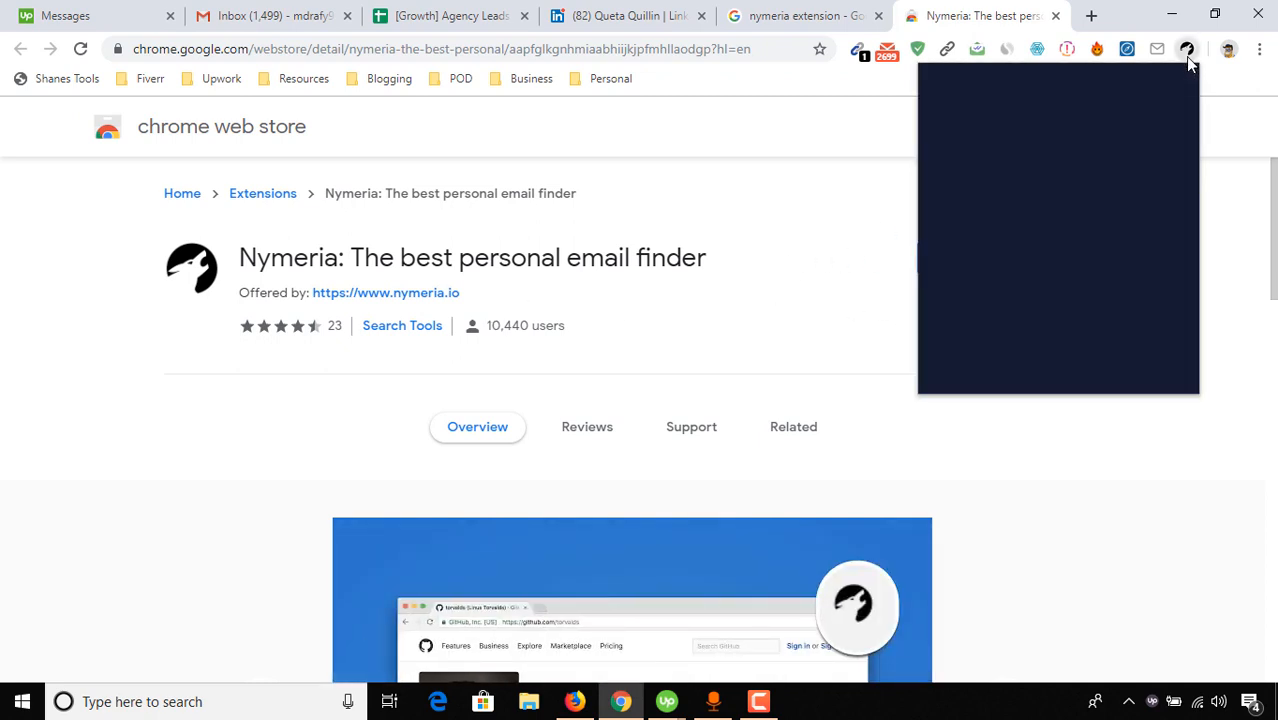
left_click(1187, 48)
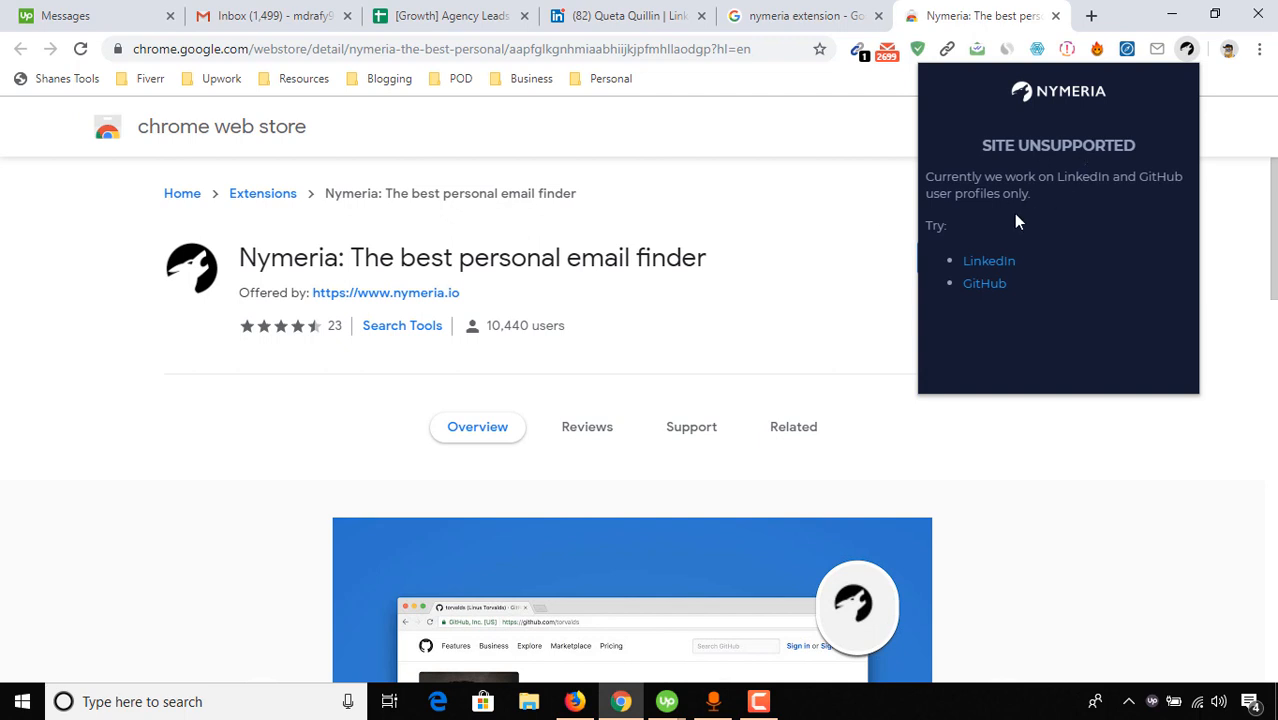
left_click(625, 15)
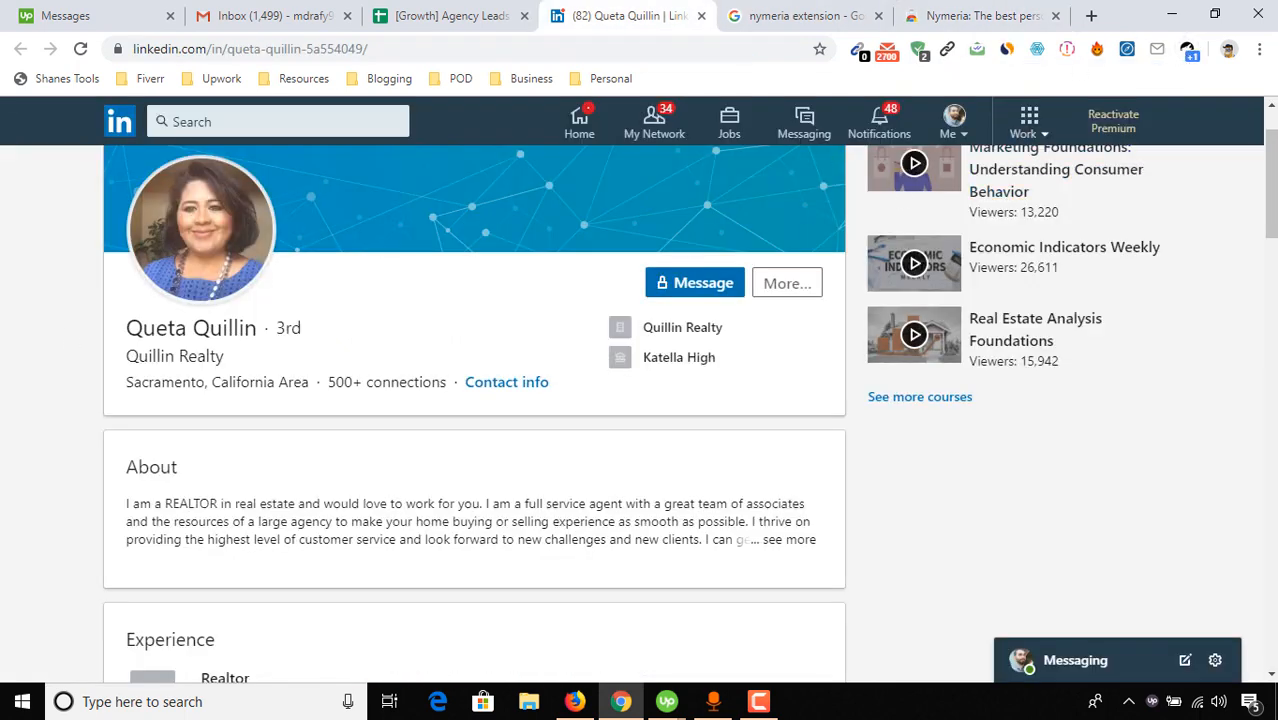
mouse_move(490, 475)
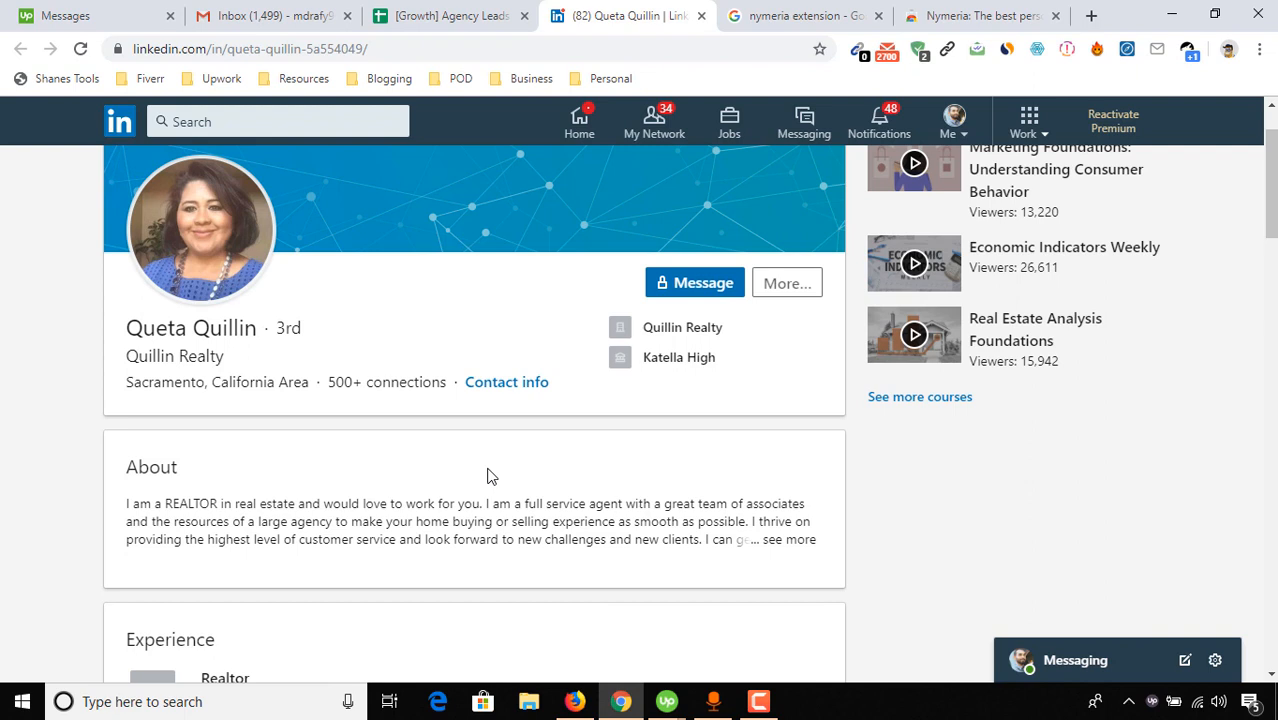
mouse_move(781, 701)
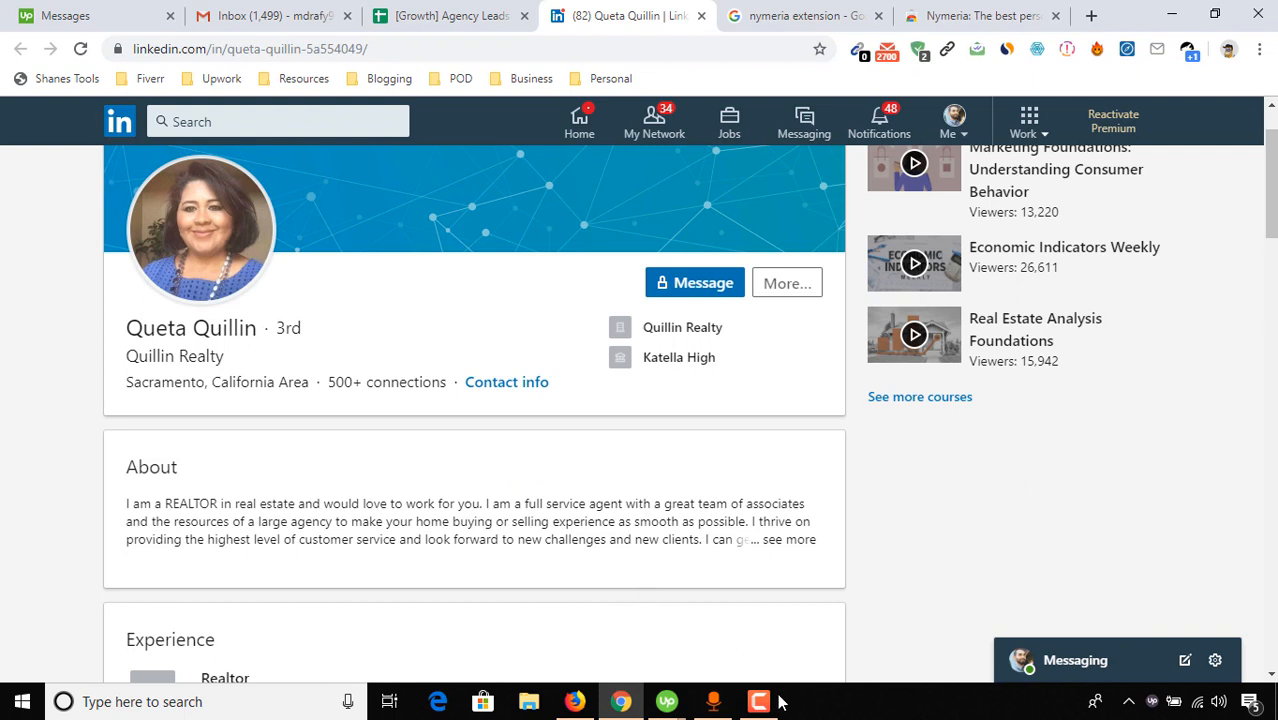